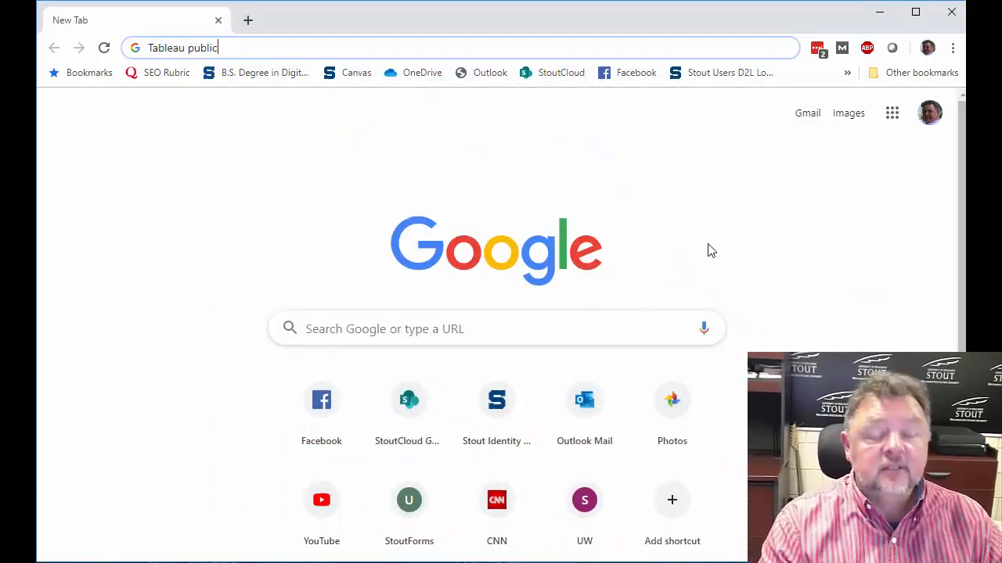
Find public.tableau.com via Google, enter the email 'tharpk' and request the desktop app download
key("Enter")
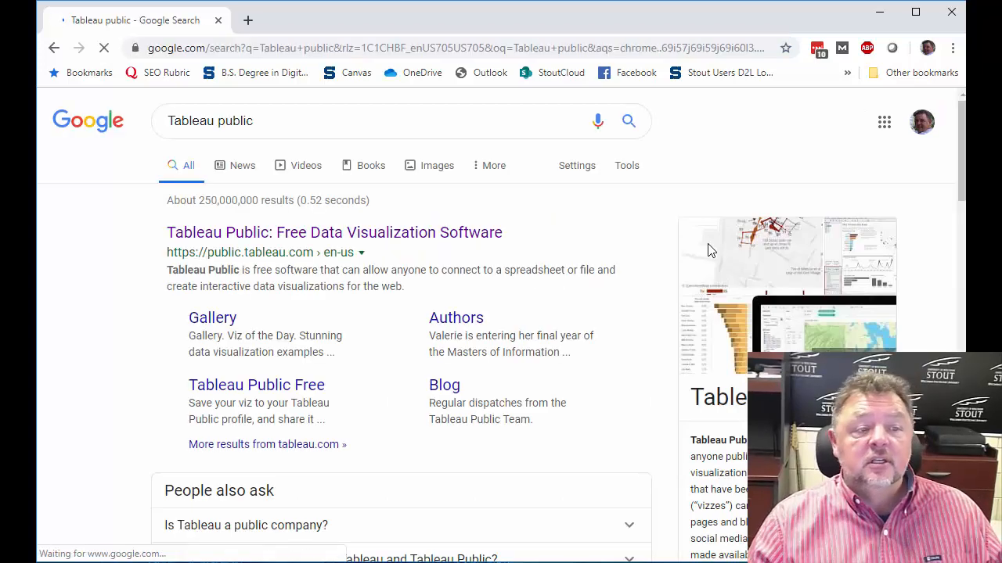
left_click(335, 231)
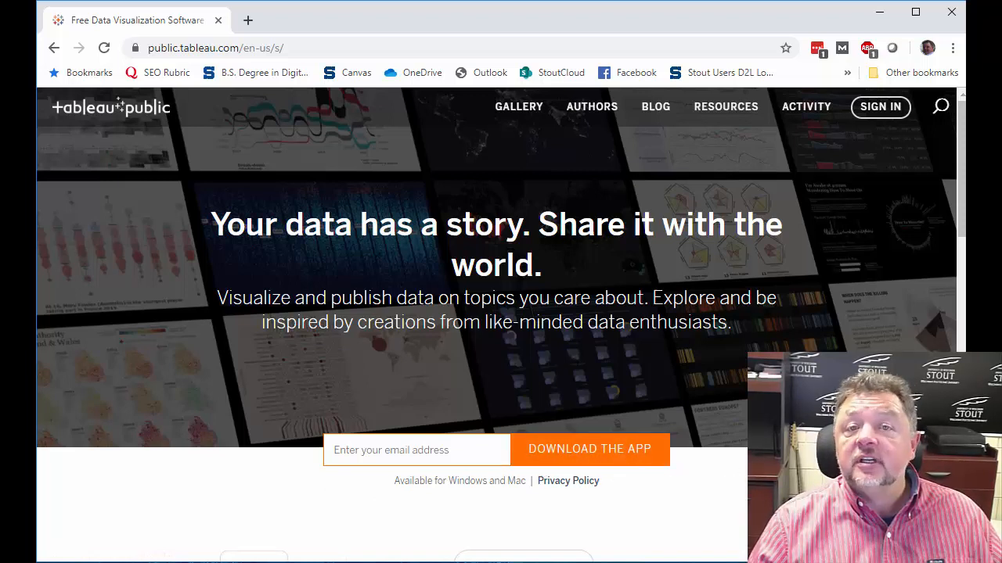
left_click(416, 450)
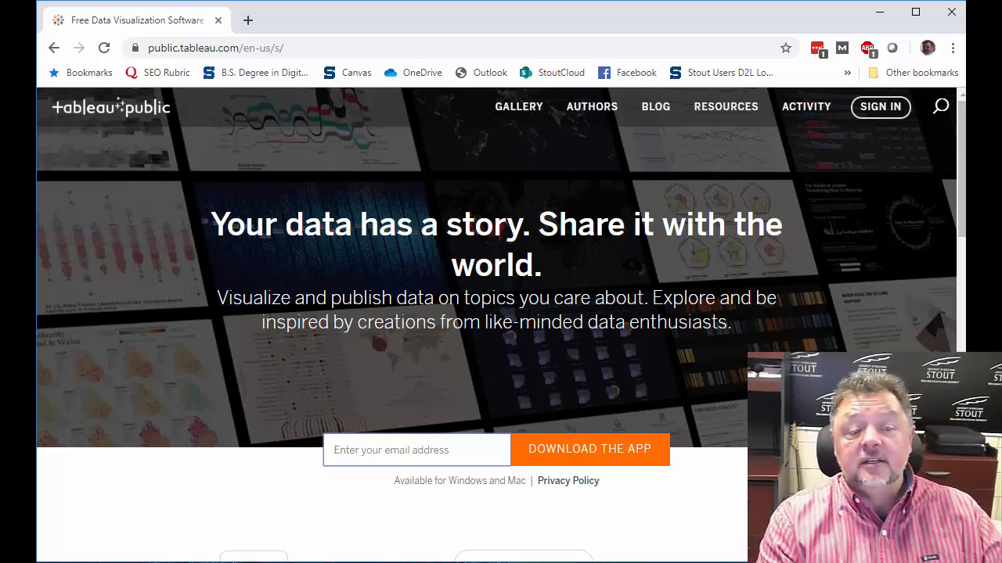
type("tharpk")
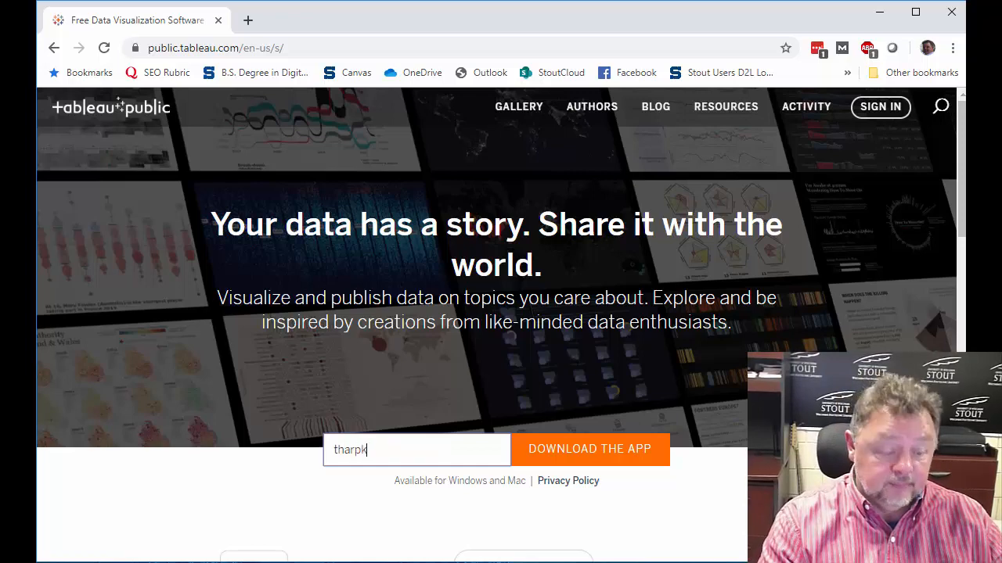
left_click(588, 448)
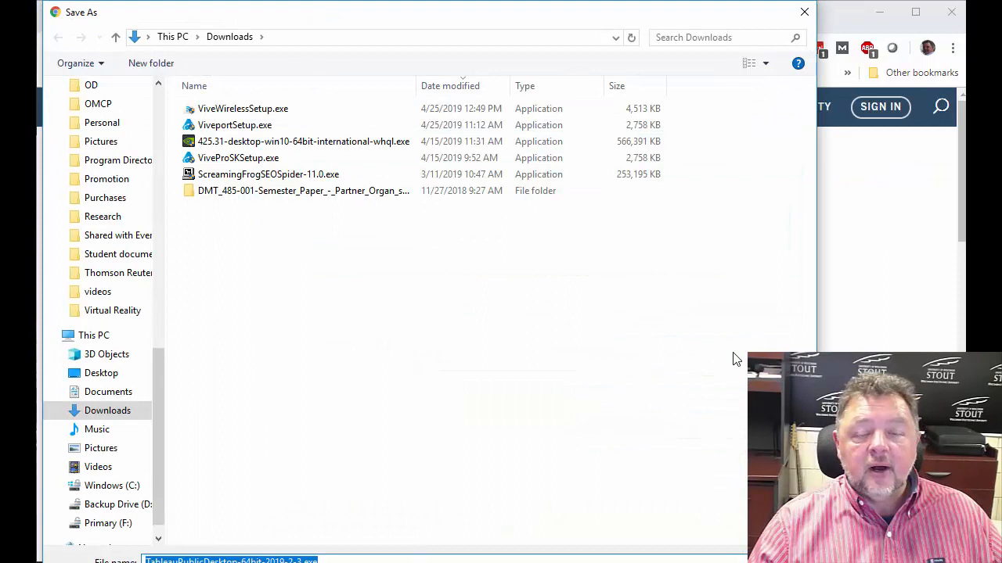
mouse_move(736, 335)
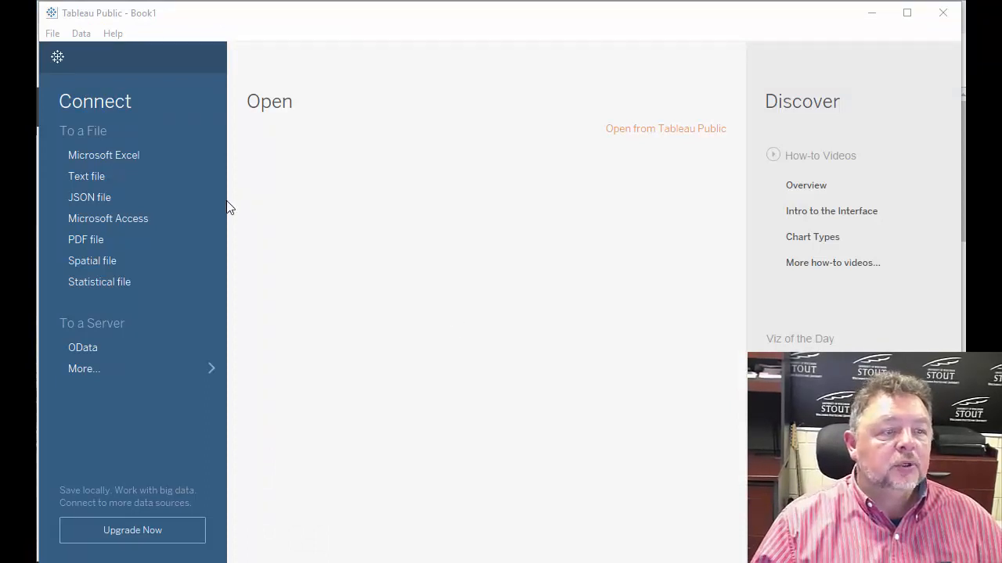
mouse_move(93, 260)
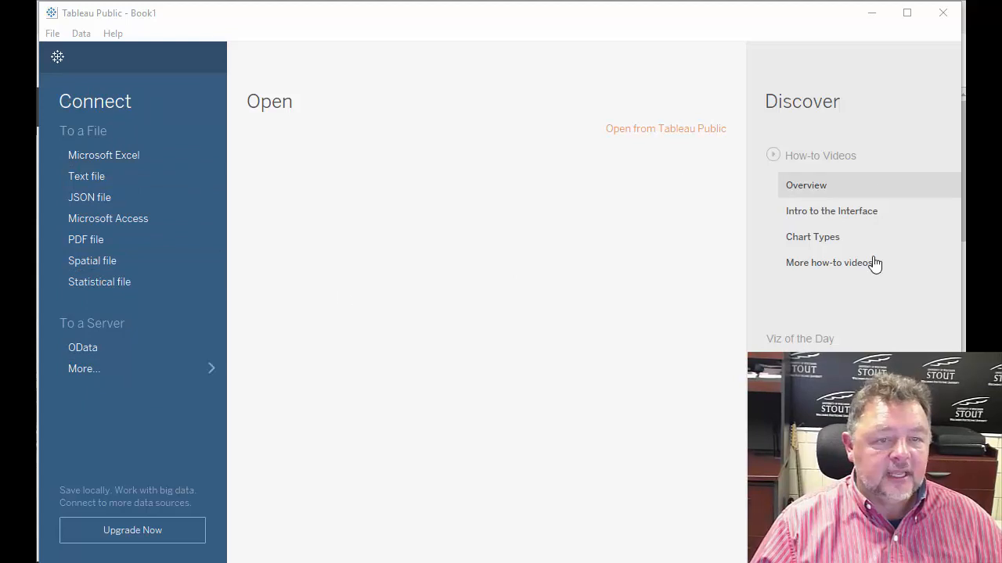
mouse_move(555, 341)
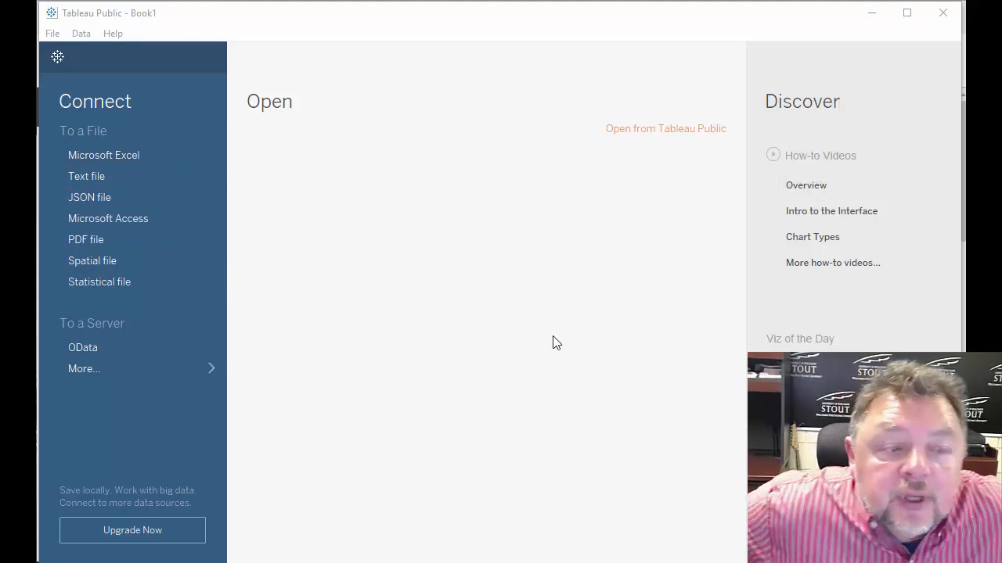
mouse_move(432, 269)
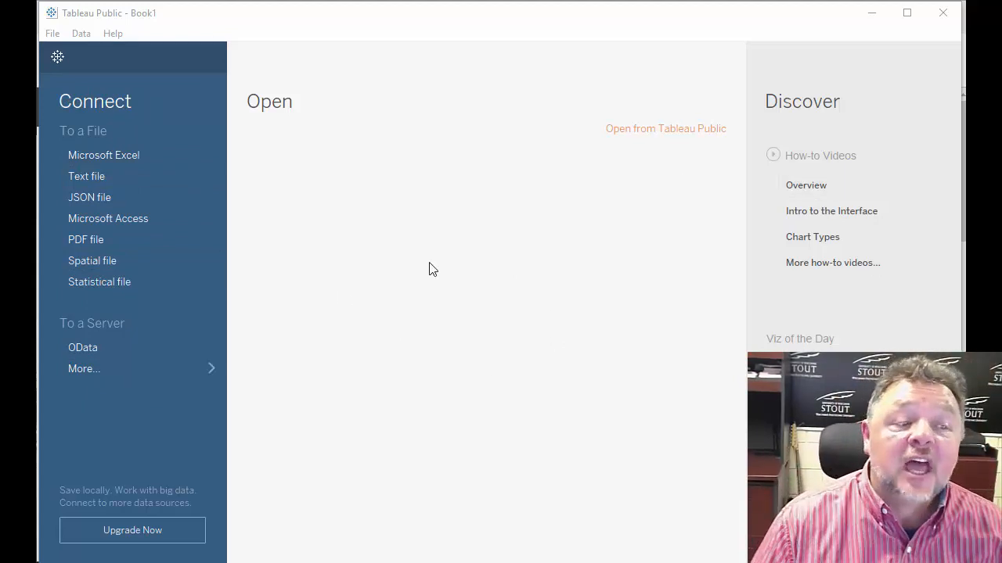
mouse_move(100, 281)
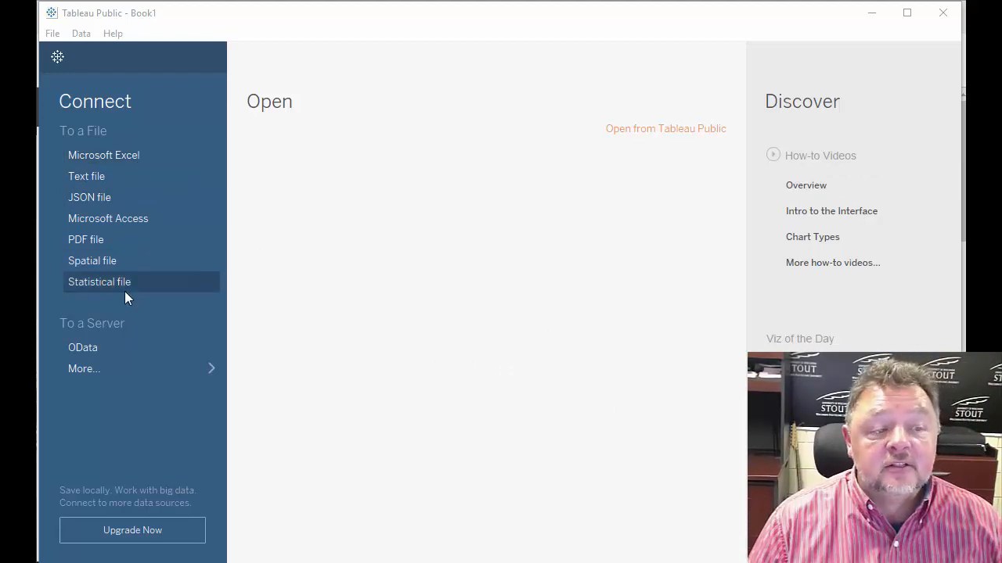
mouse_move(103, 155)
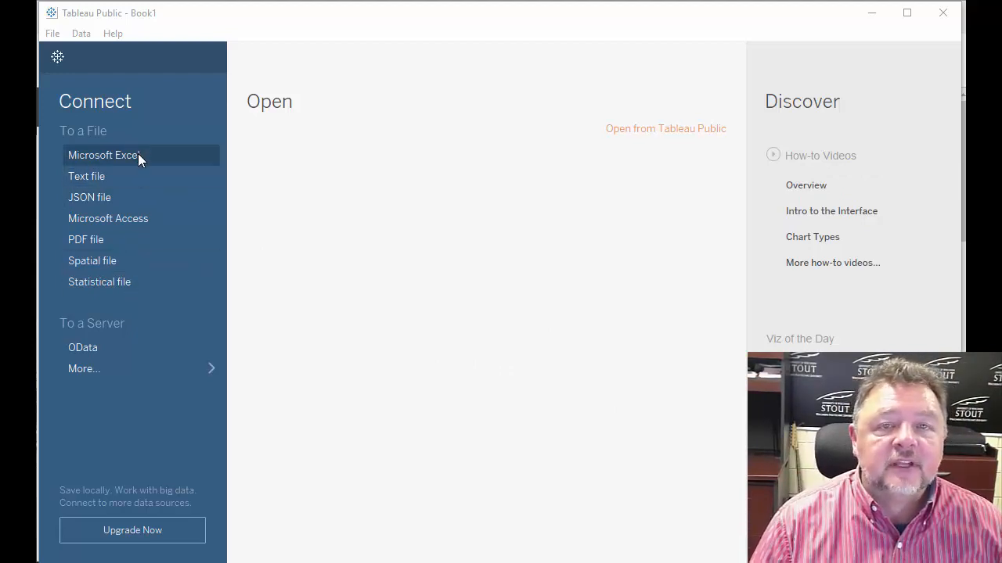
mouse_move(81, 338)
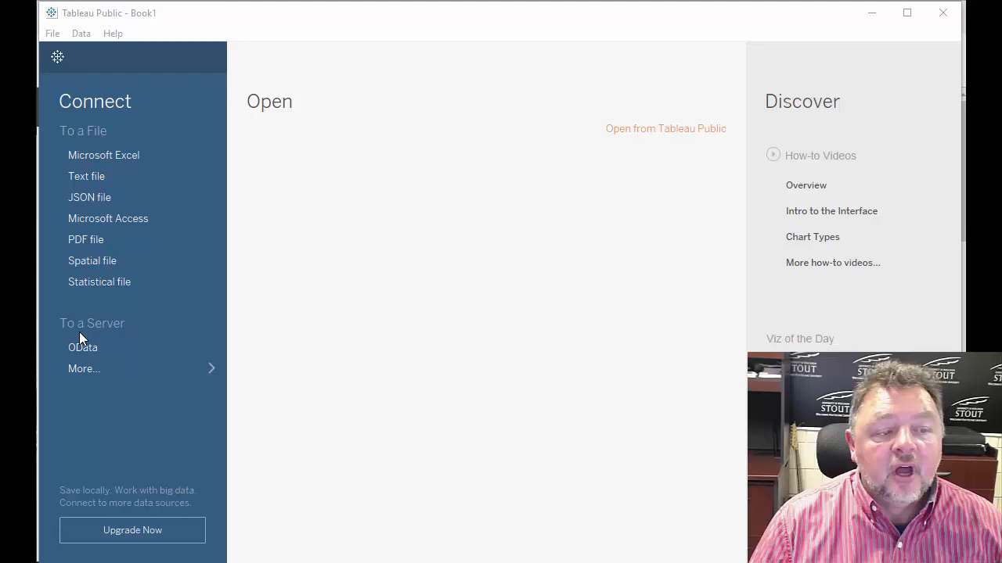
Expand More under To a Server to list Google Sheets, OData and Web Data Connector
left_click(85, 369)
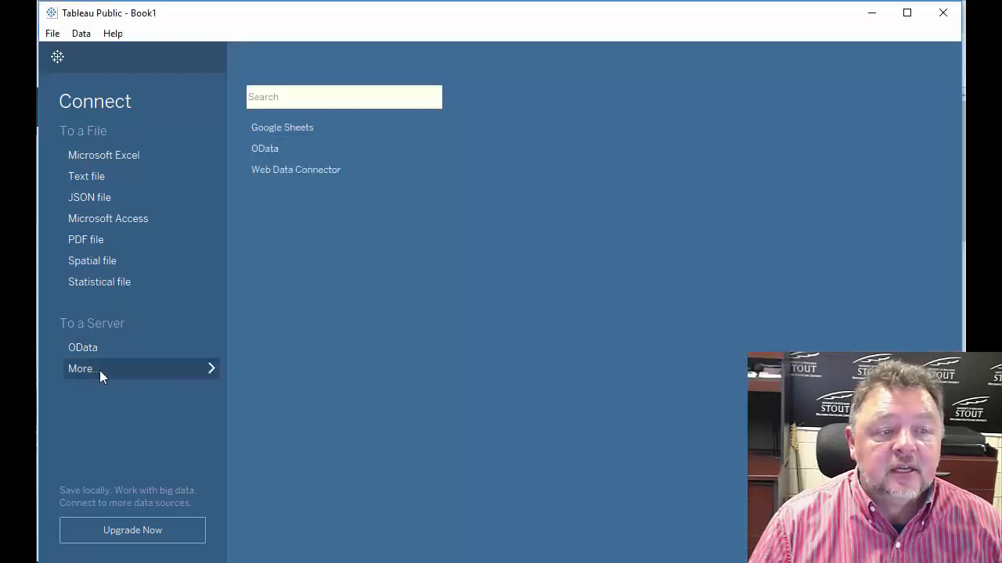
mouse_move(341, 169)
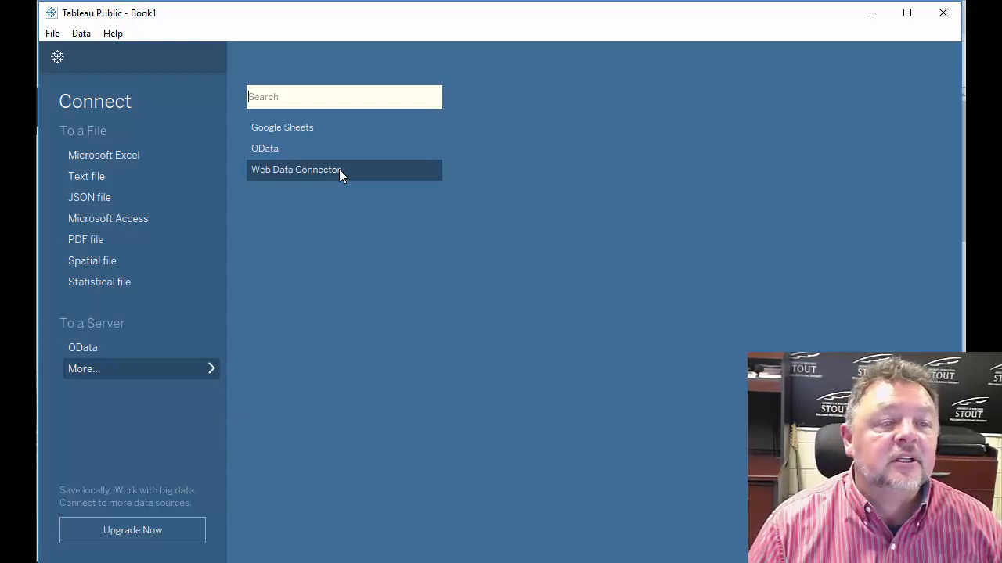
mouse_move(301, 117)
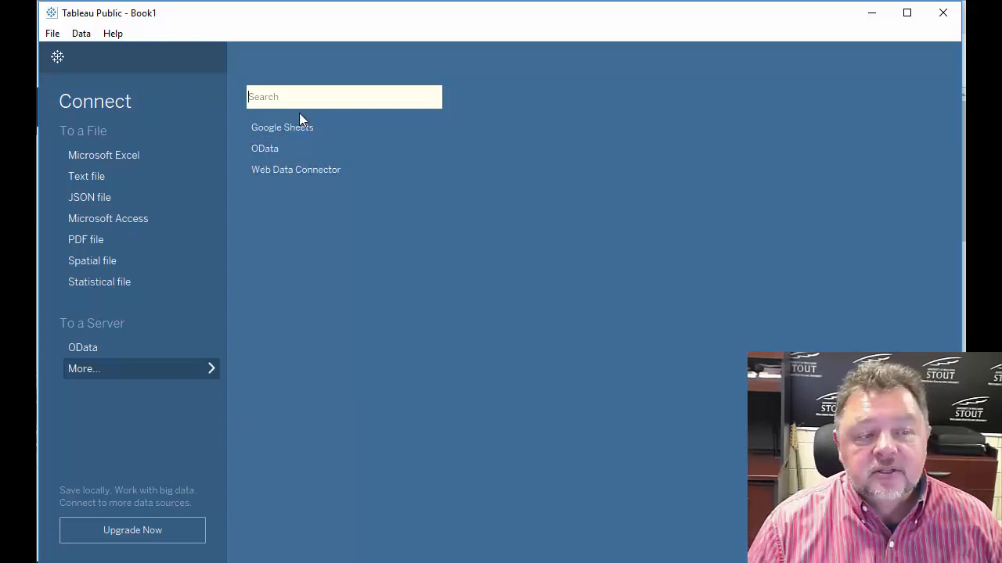
mouse_move(104, 155)
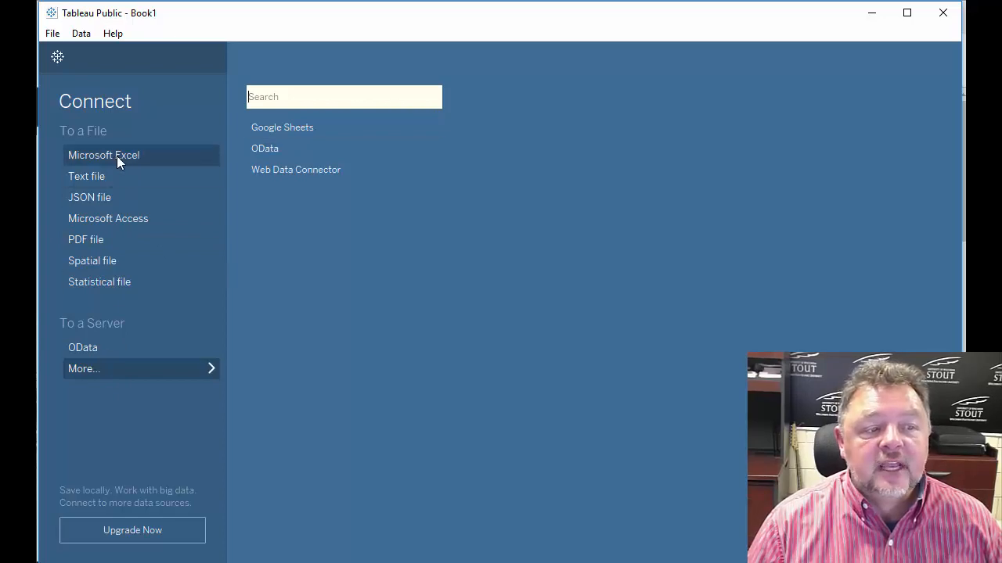
Choose Microsoft Excel under To a File, bringing up the Open dialog on the Datasources folder
left_click(103, 155)
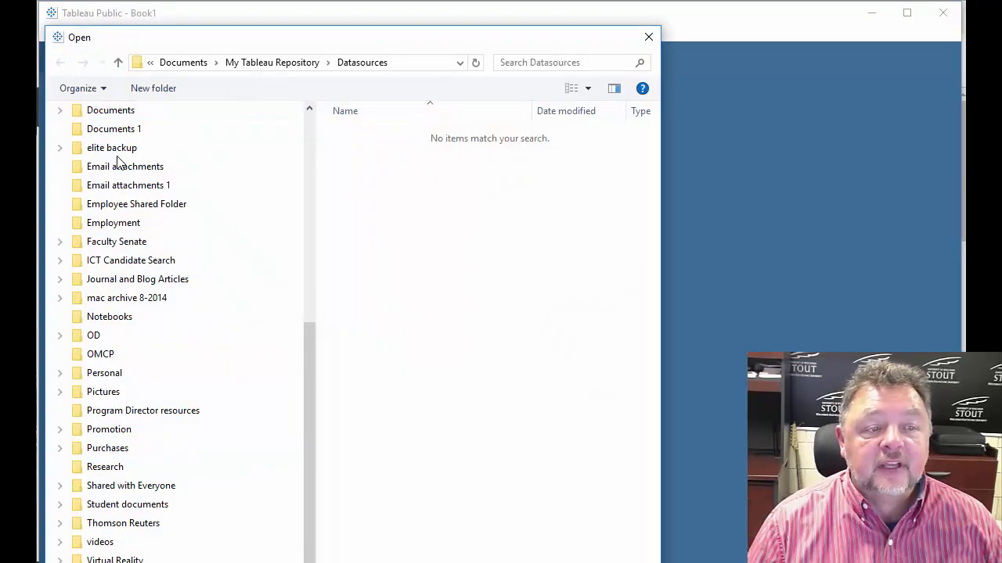
mouse_move(305, 260)
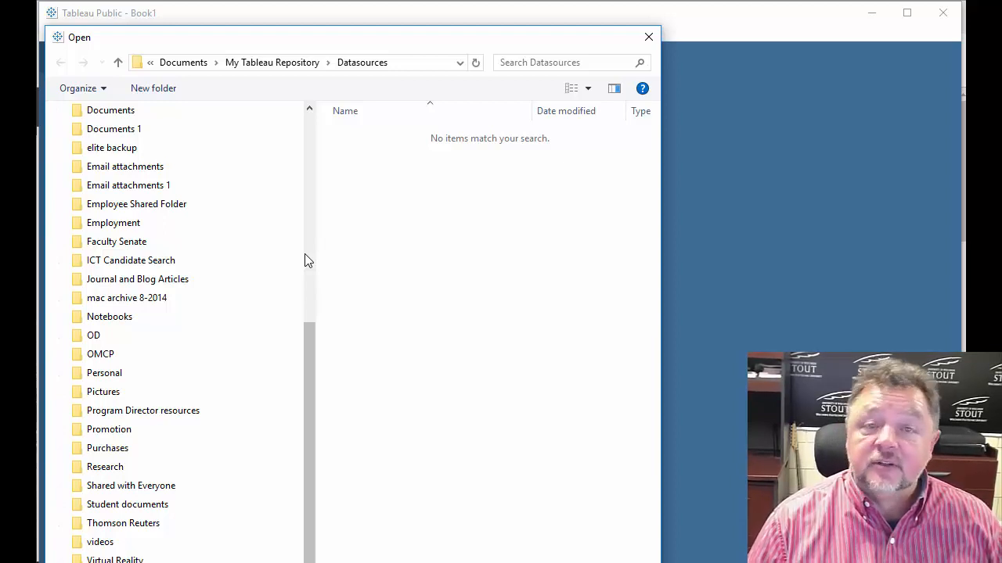
mouse_move(930, 348)
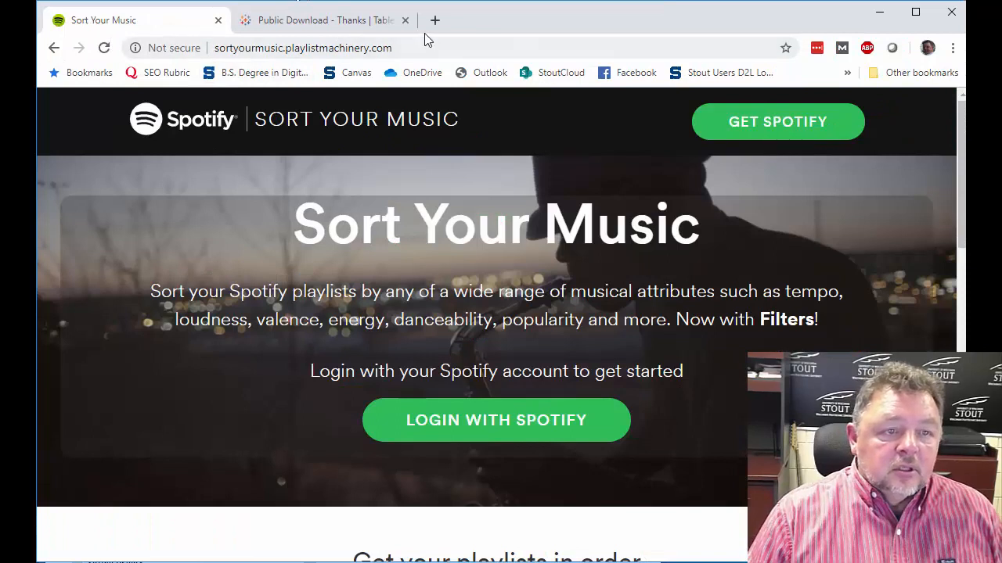
Switch to the Sort Your Music tab and log in with the Spotify account
left_click(304, 47)
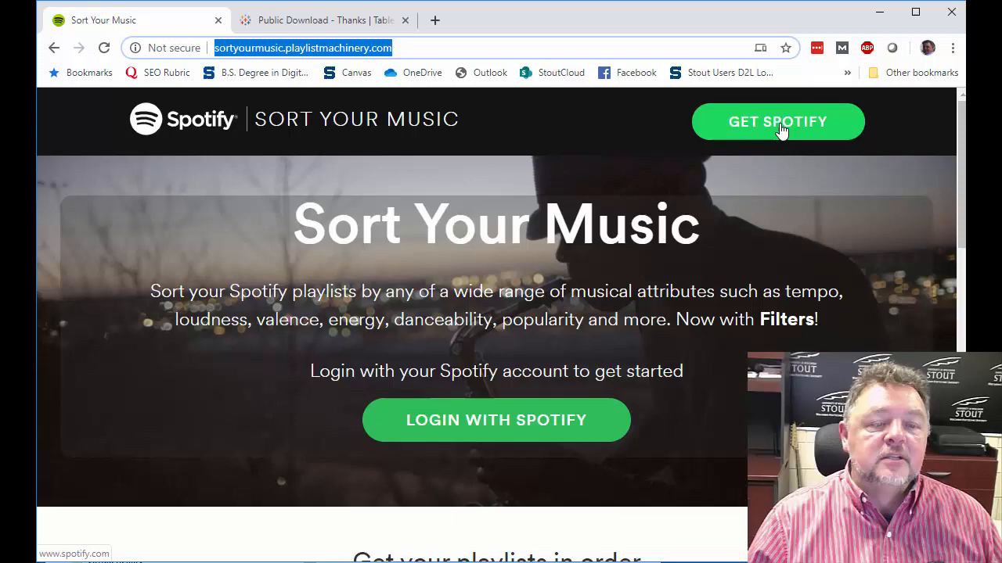
left_click(497, 420)
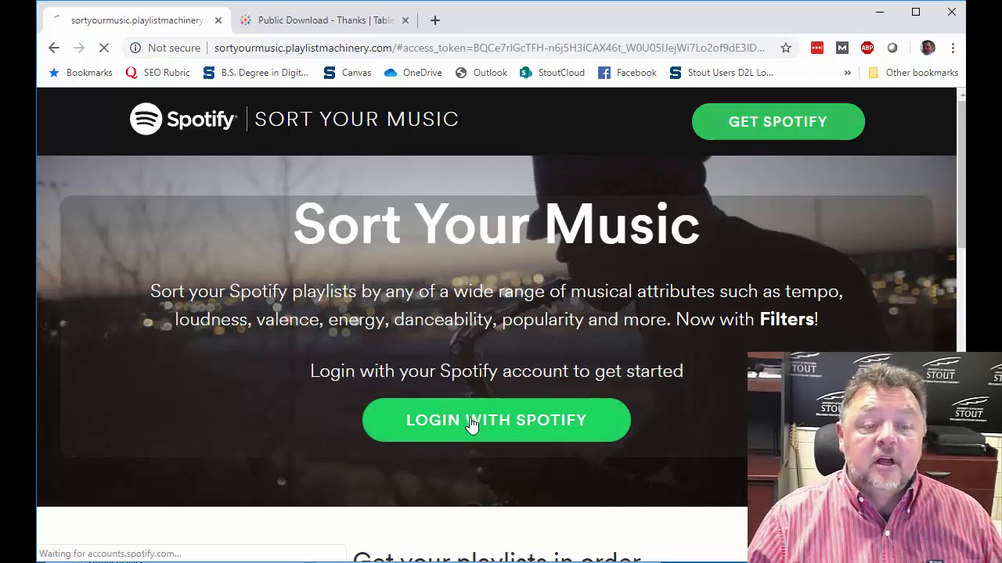
Load the Pick a playlist list after sign-in and scroll through the available Spotify playlists
left_click(496, 419)
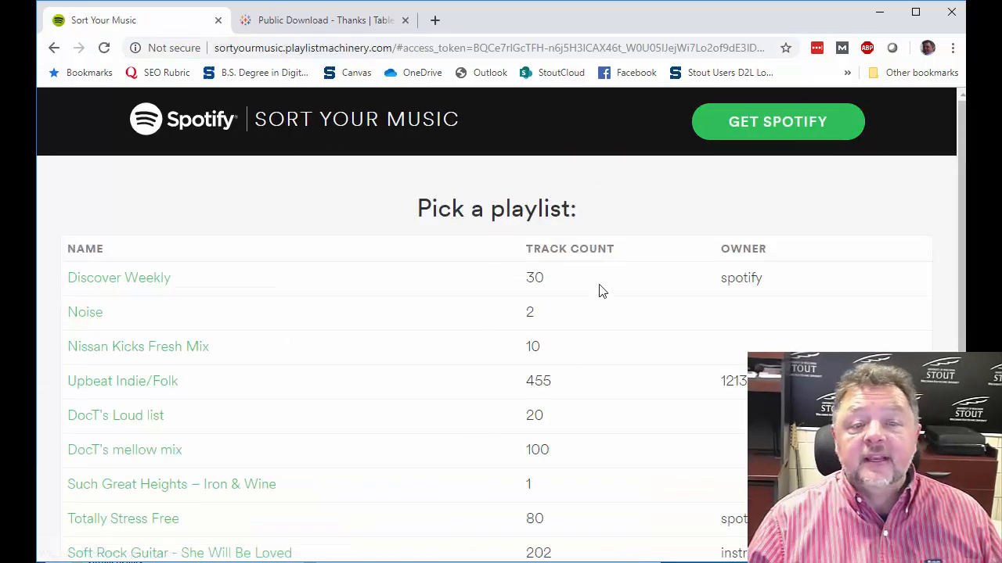
mouse_move(394, 211)
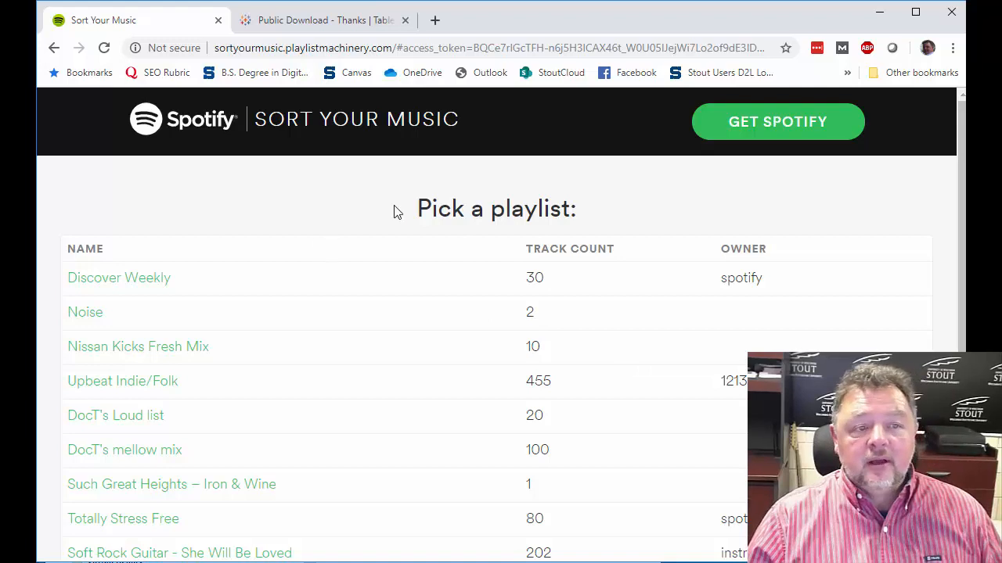
mouse_move(379, 291)
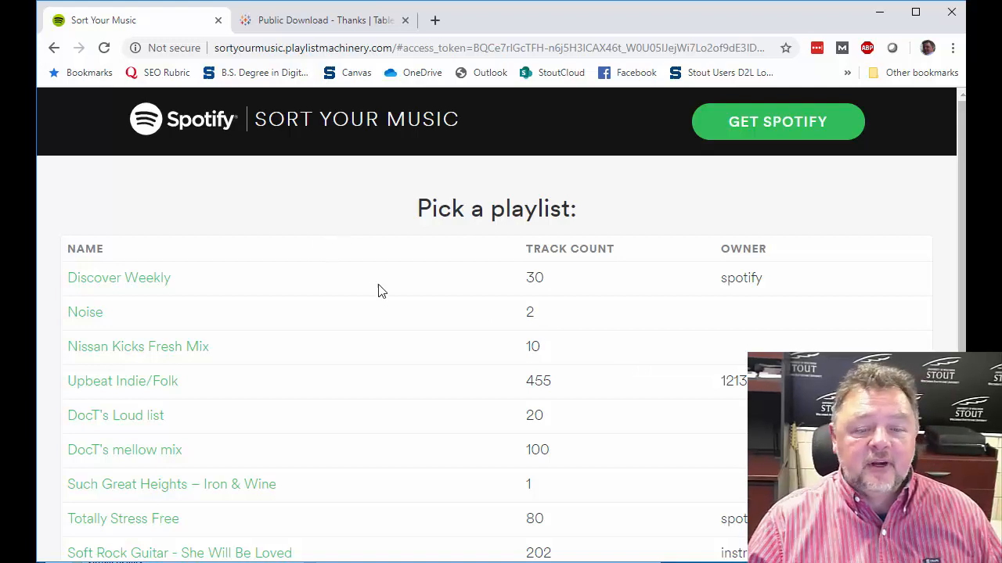
scroll("down", 3)
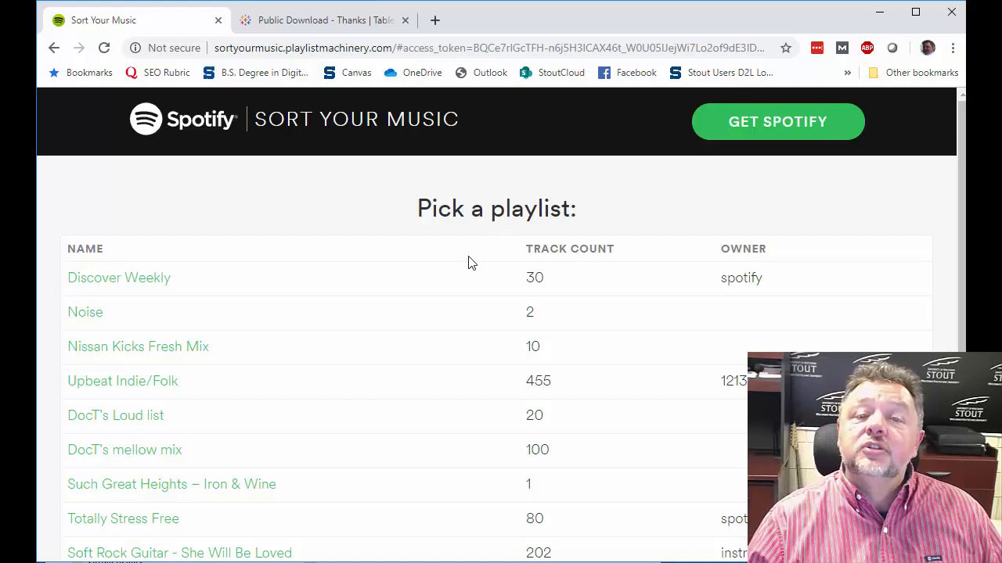
scroll("down", 3)
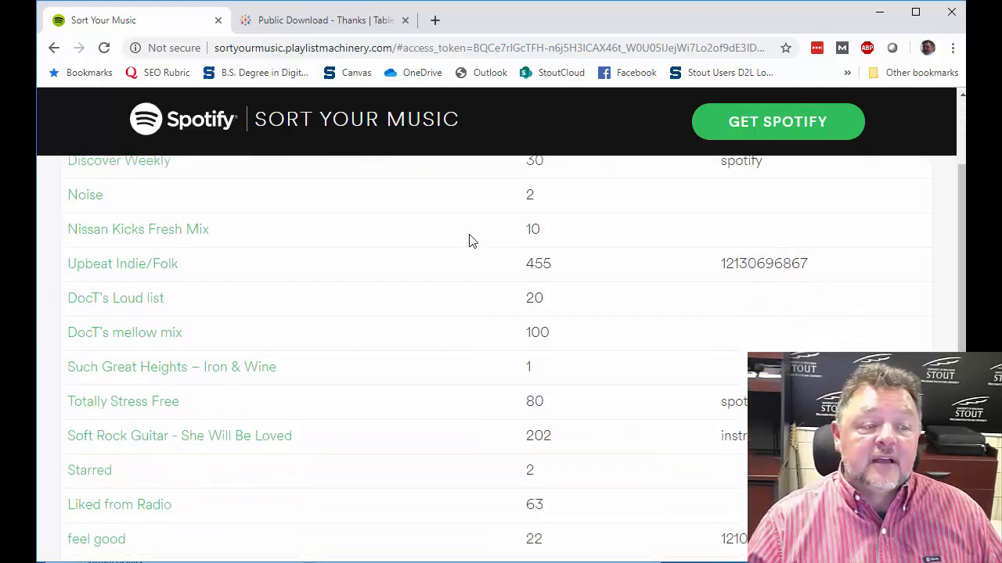
scroll("down", 3)
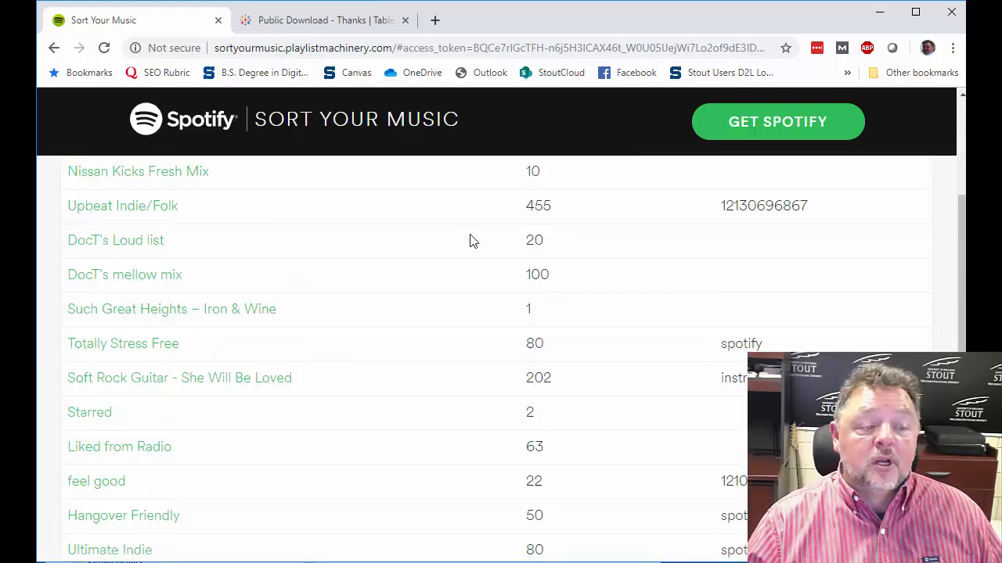
scroll("up", 3)
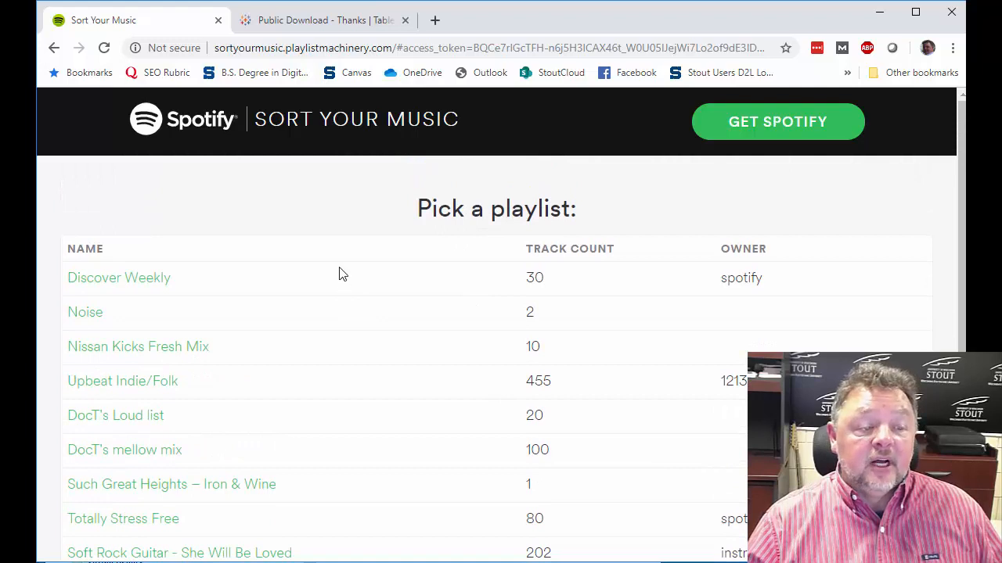
scroll("down", 3)
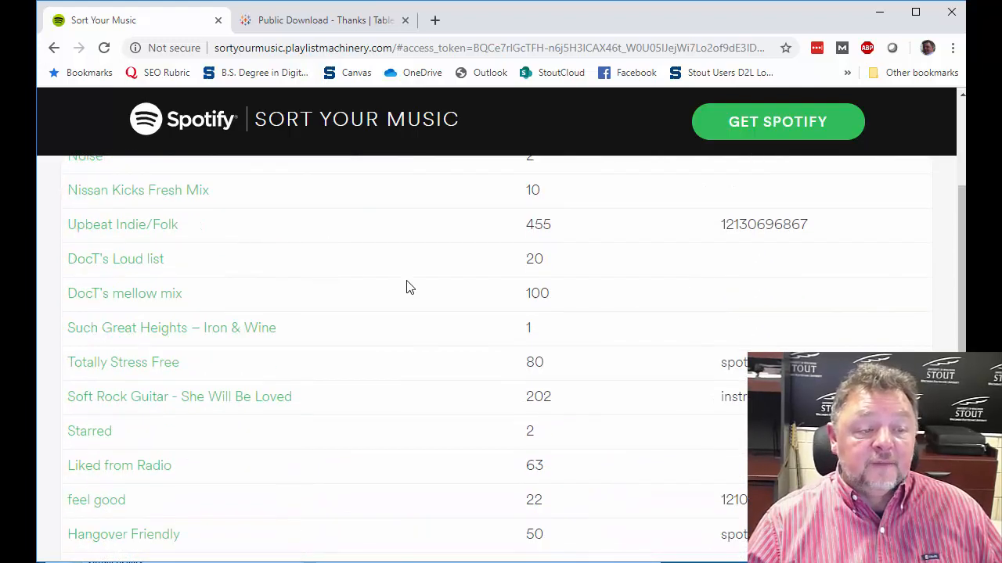
scroll("up", 3)
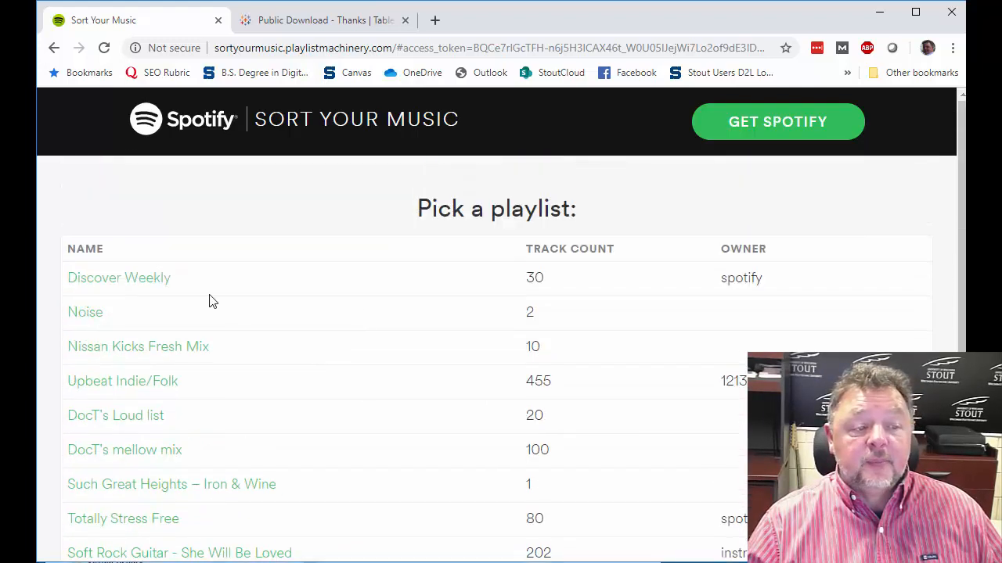
scroll("down", 3)
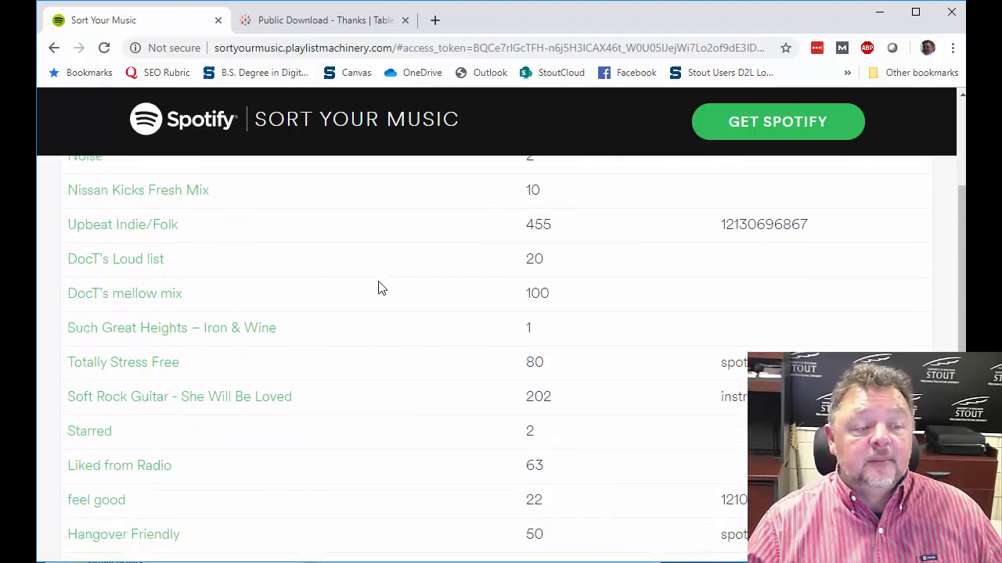
scroll("down", 3)
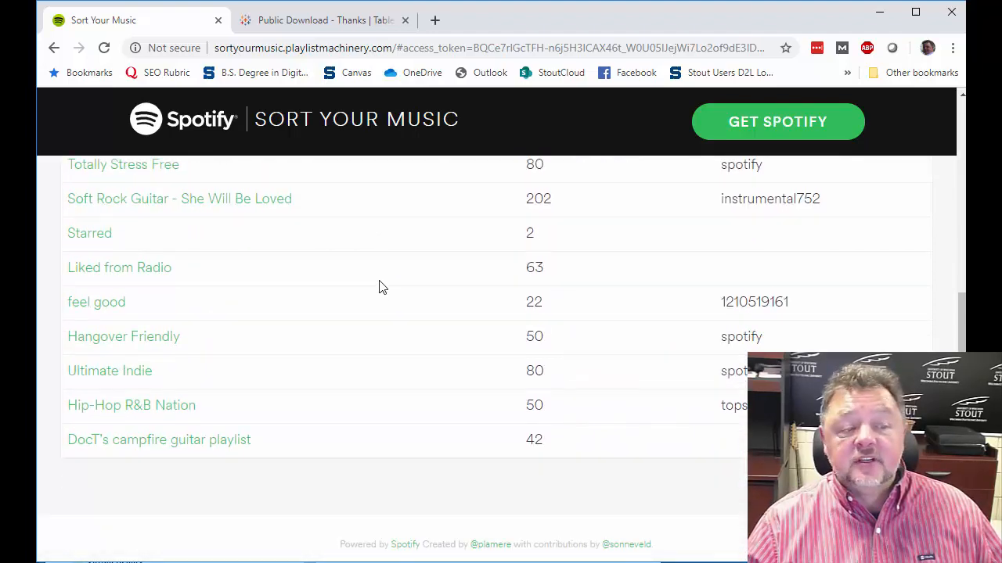
scroll("up", 3)
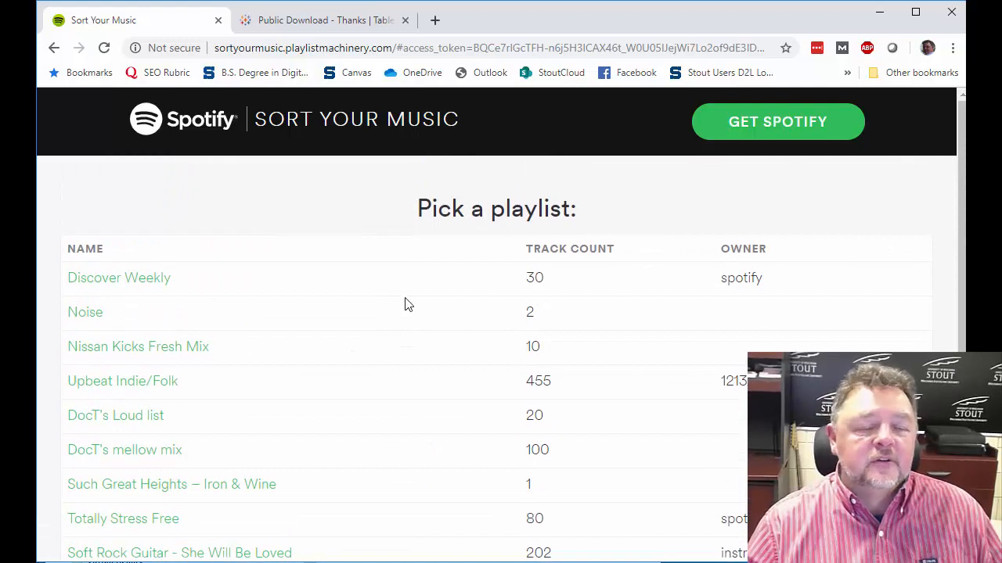
mouse_move(416, 329)
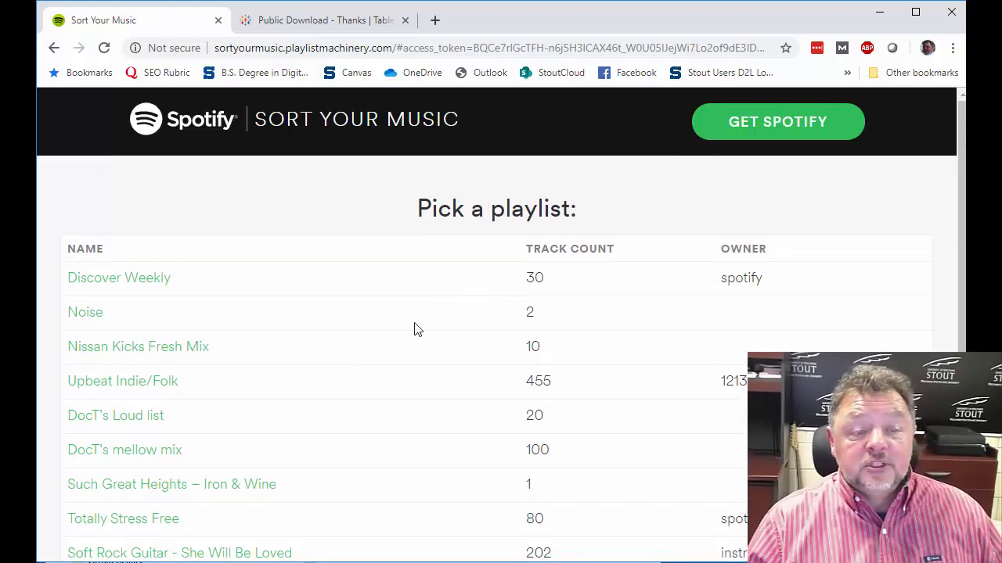
mouse_move(285, 210)
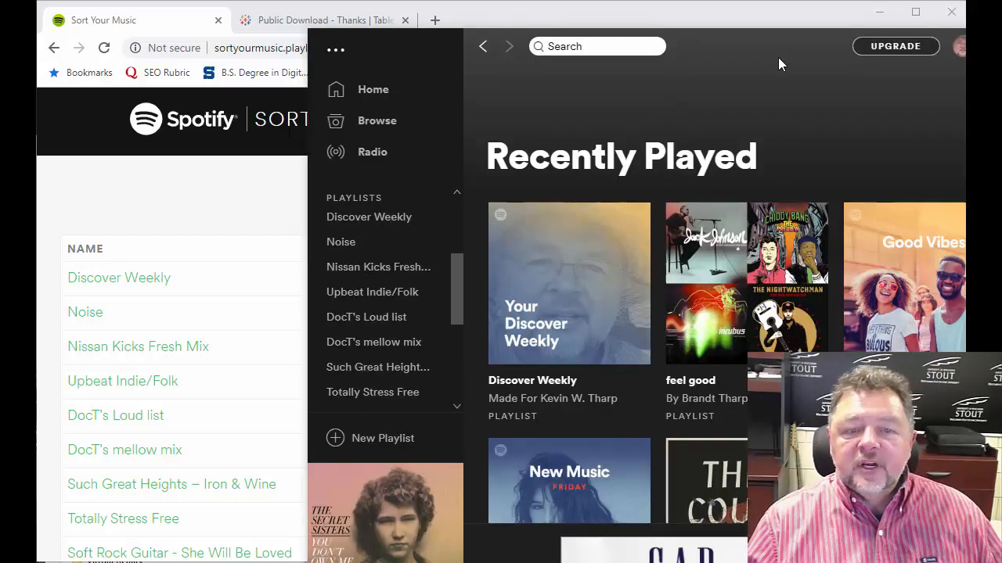
mouse_move(766, 75)
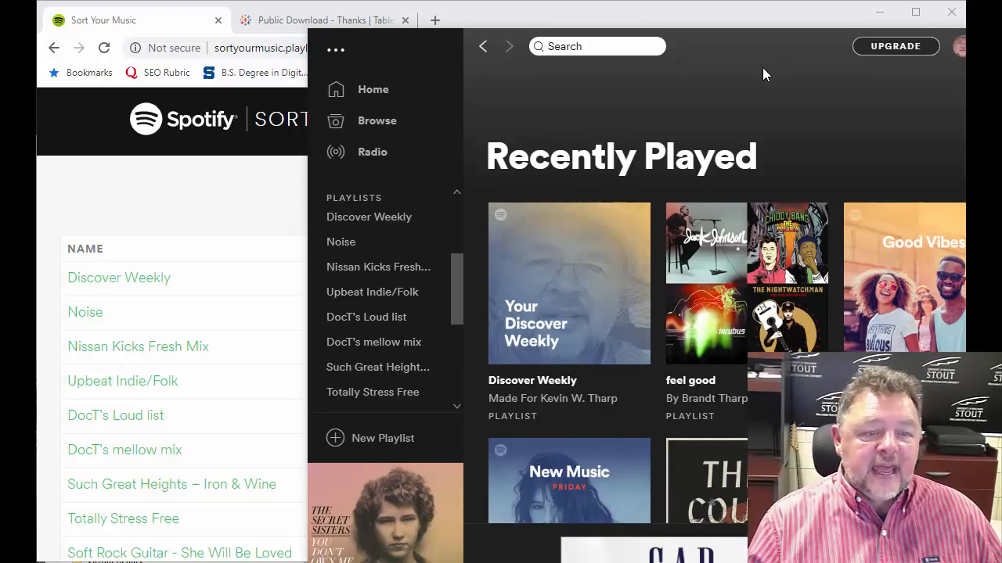
mouse_move(164, 278)
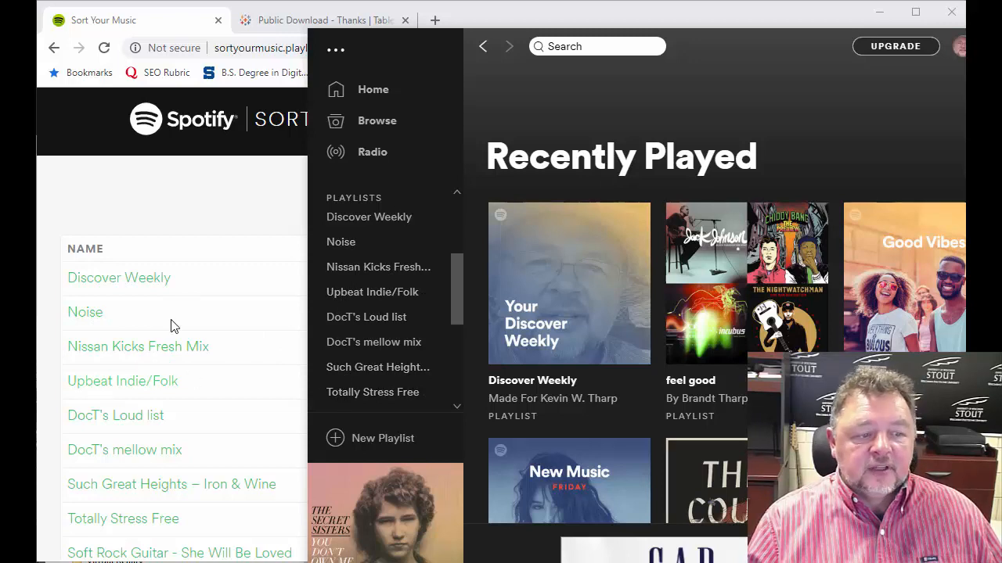
mouse_move(207, 347)
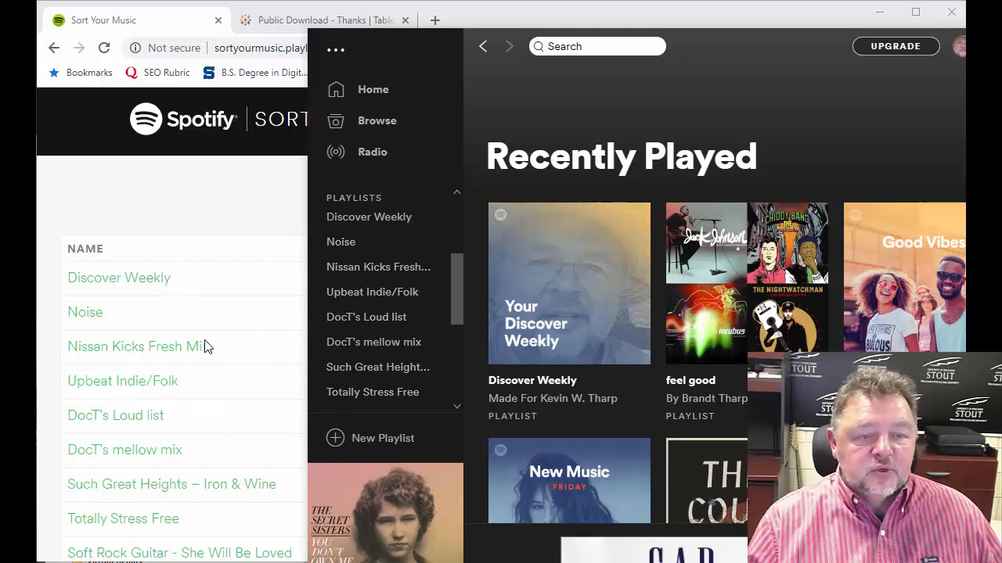
Scroll the Sort Your Music playlist list now that Spotify is out of the way
scroll("down", 3)
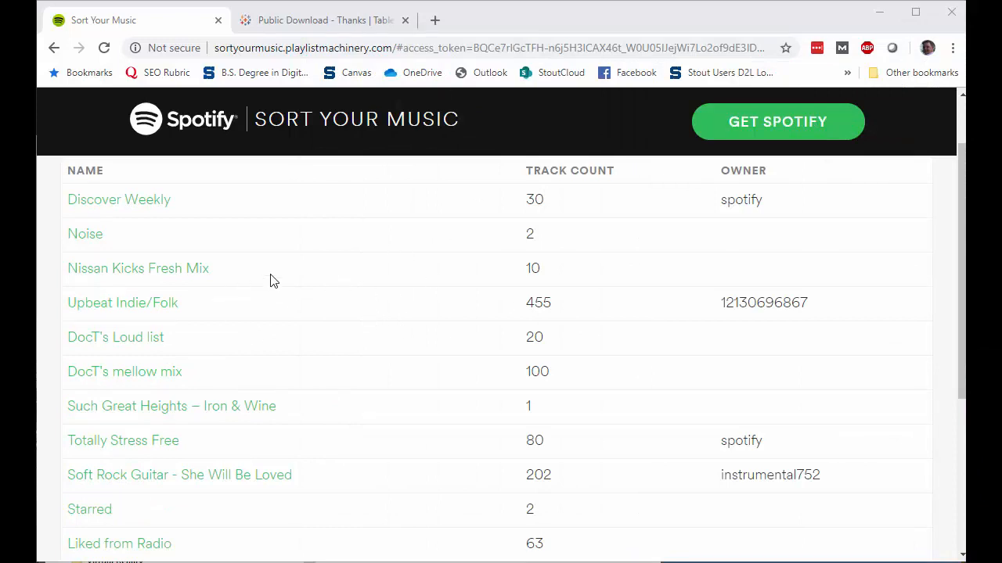
mouse_move(420, 329)
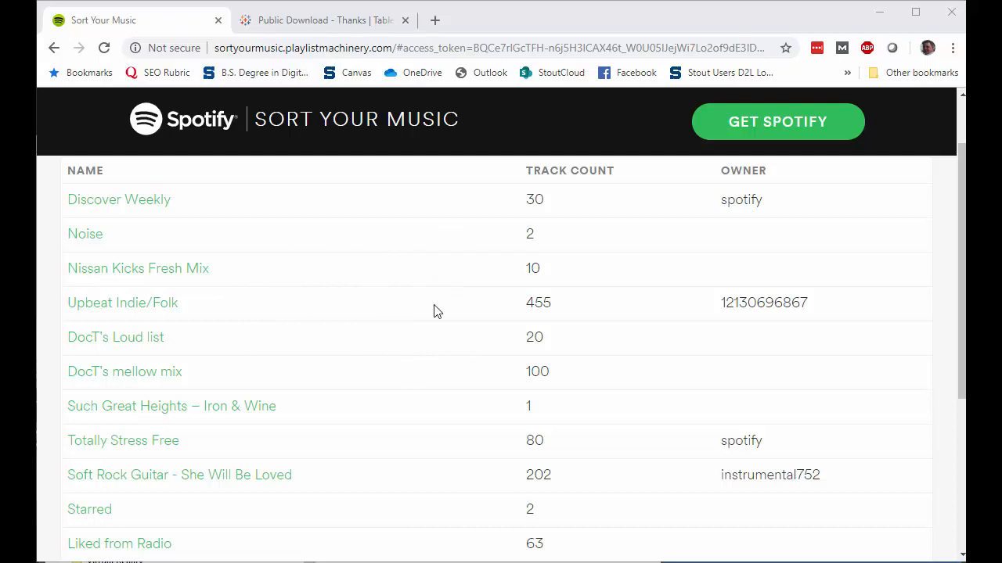
mouse_move(739, 200)
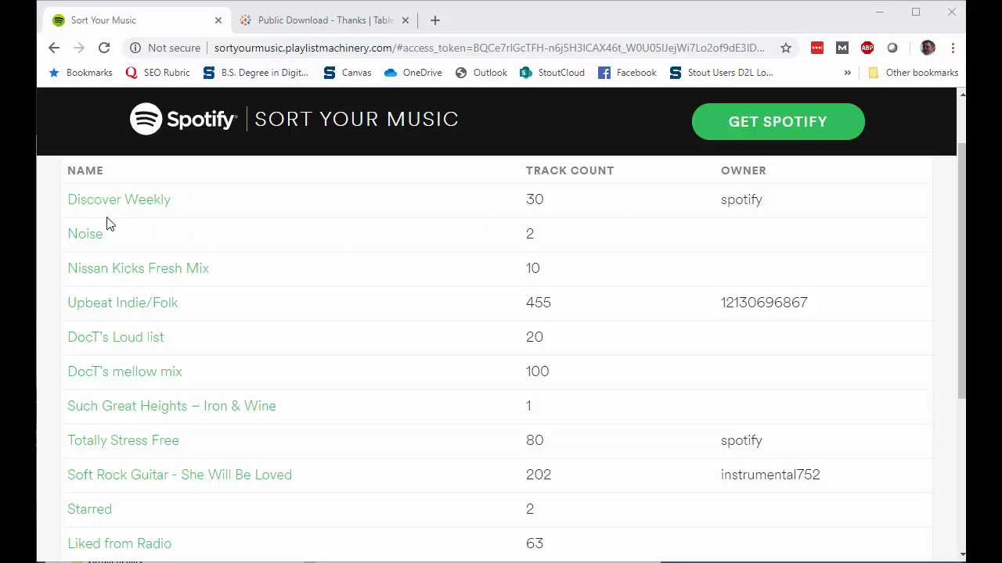
mouse_move(175, 504)
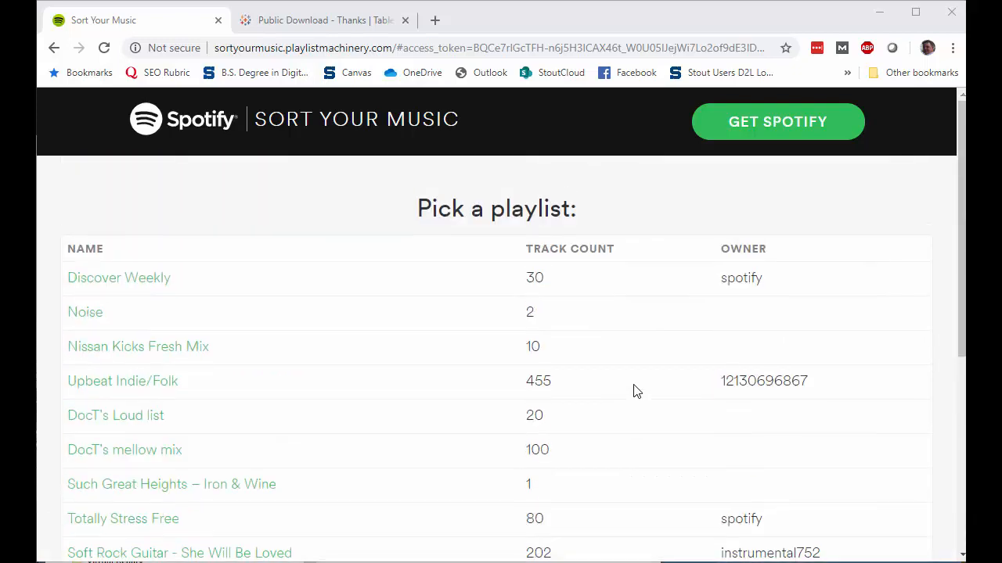
mouse_move(582, 296)
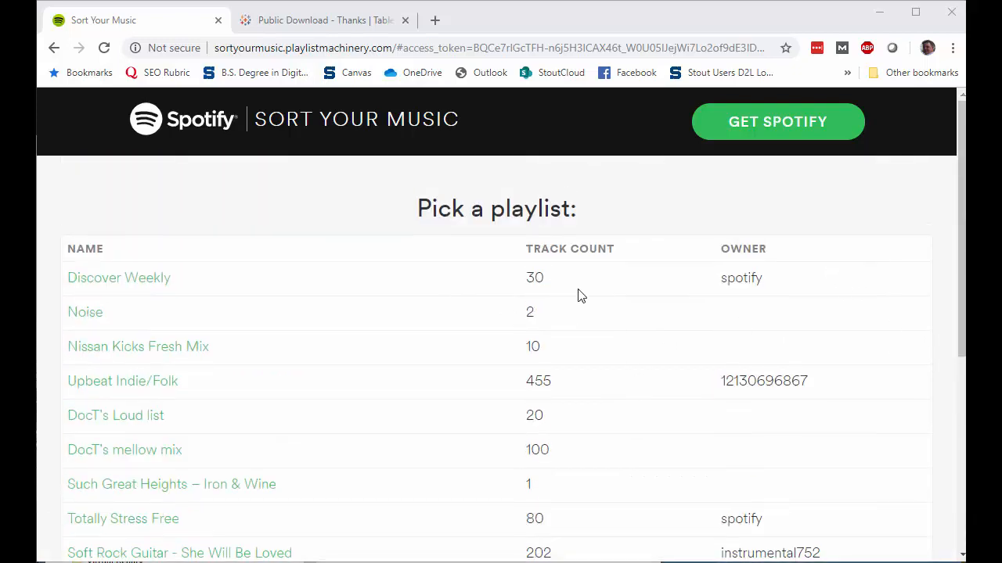
scroll("down", 3)
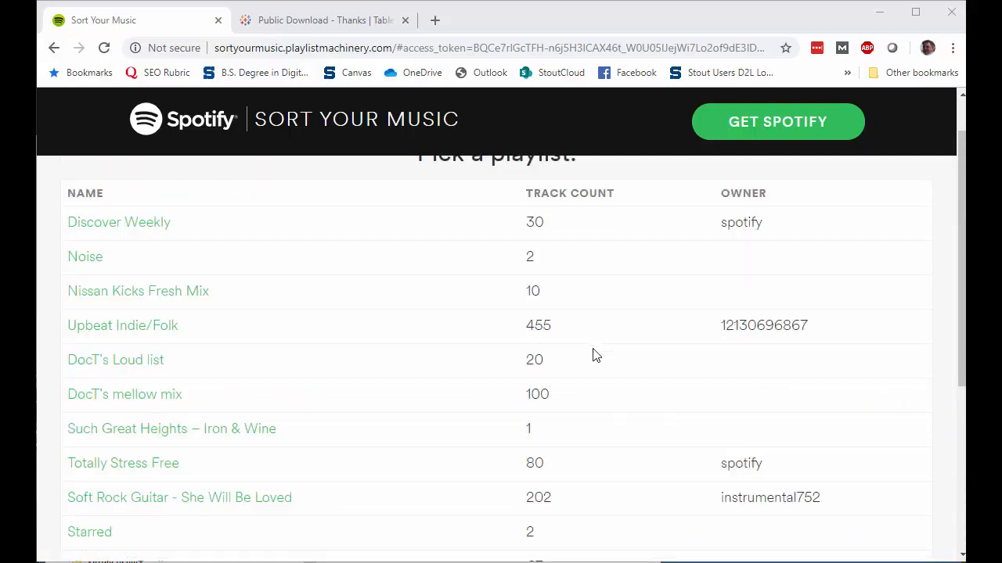
scroll("up", 3)
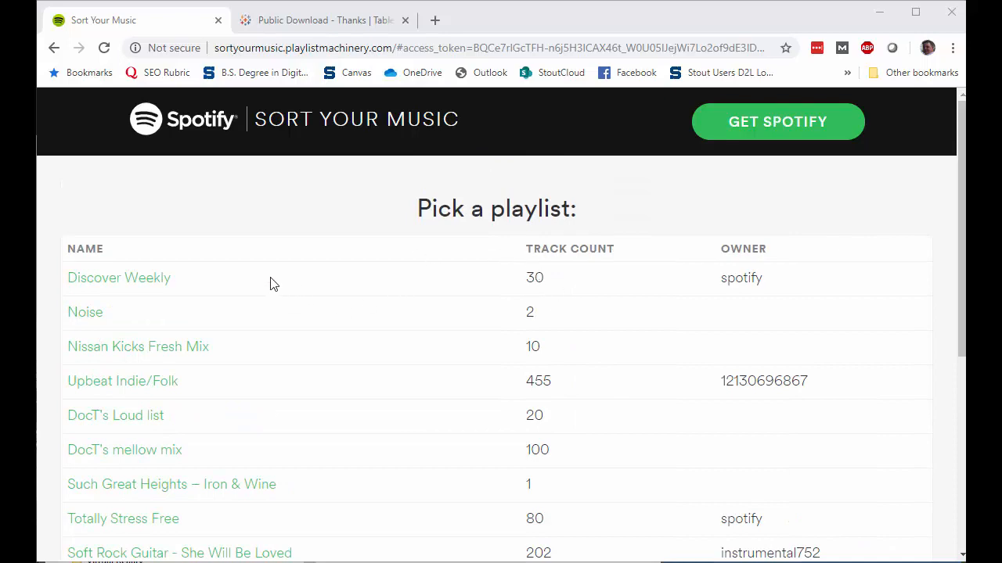
scroll("down", 3)
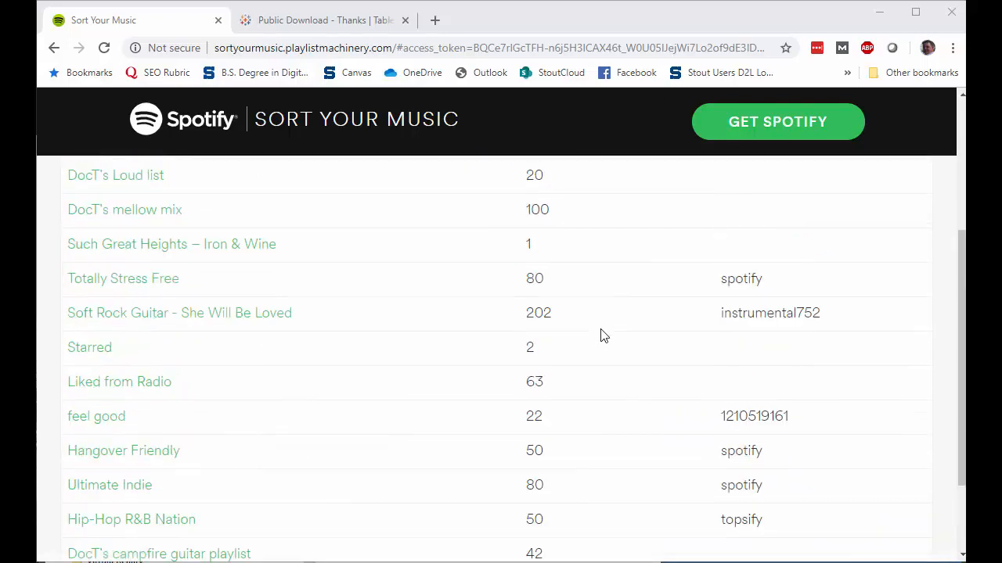
scroll("up", 3)
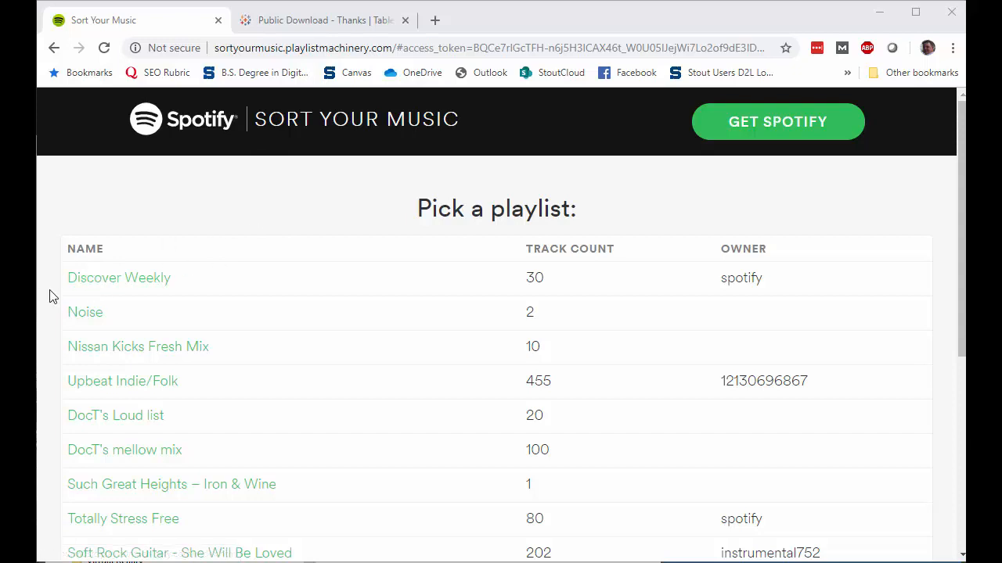
mouse_move(60, 284)
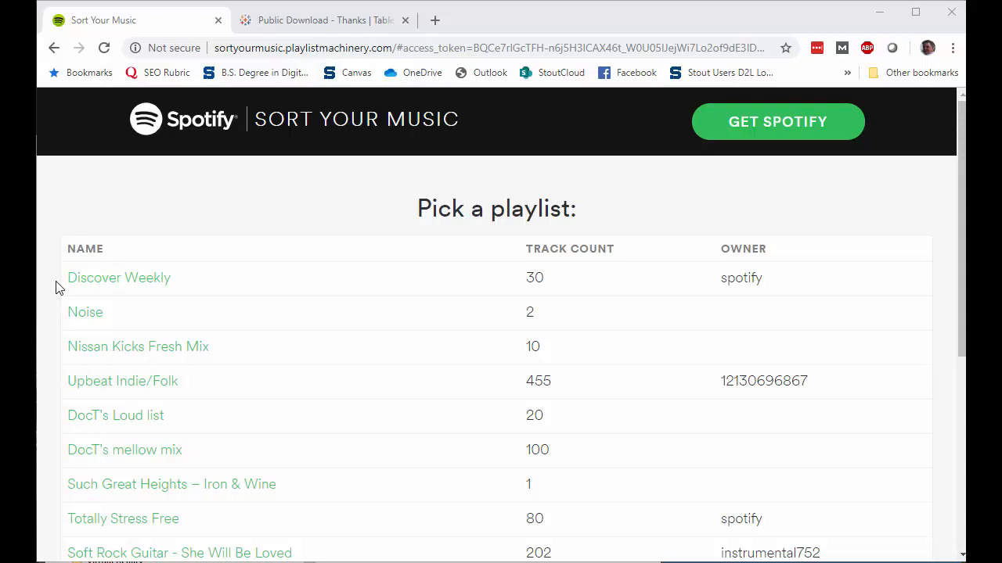
mouse_move(106, 258)
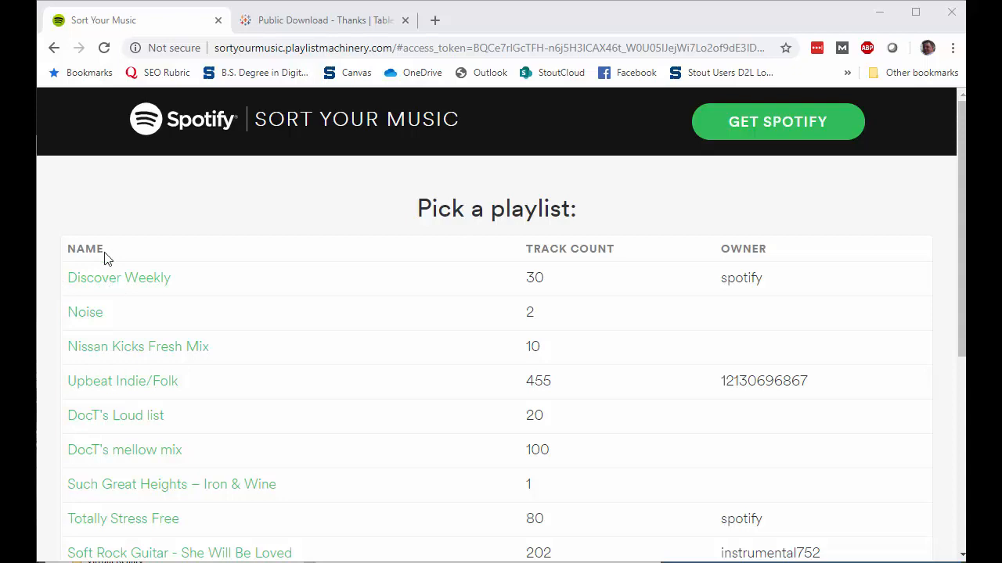
mouse_move(585, 245)
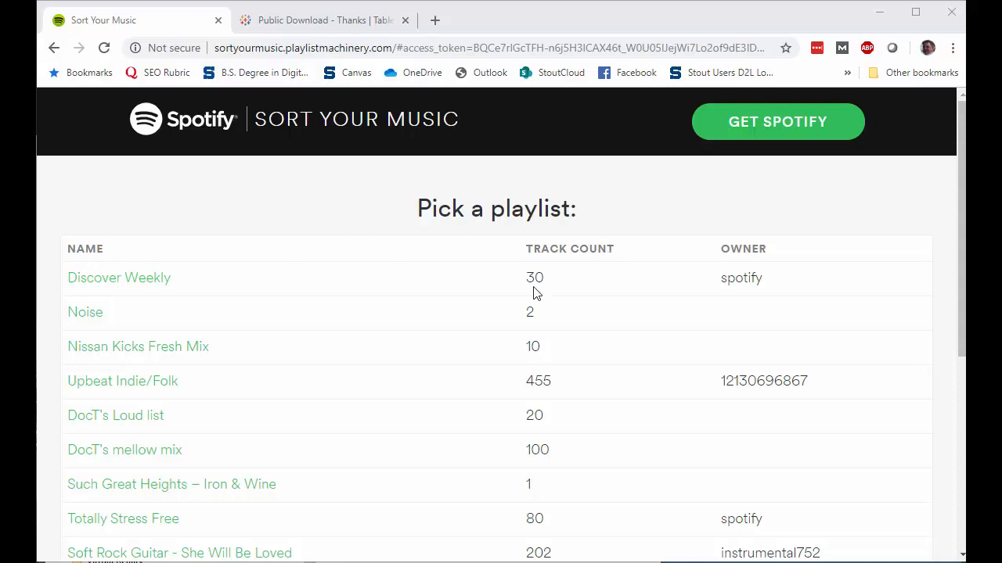
mouse_move(122, 285)
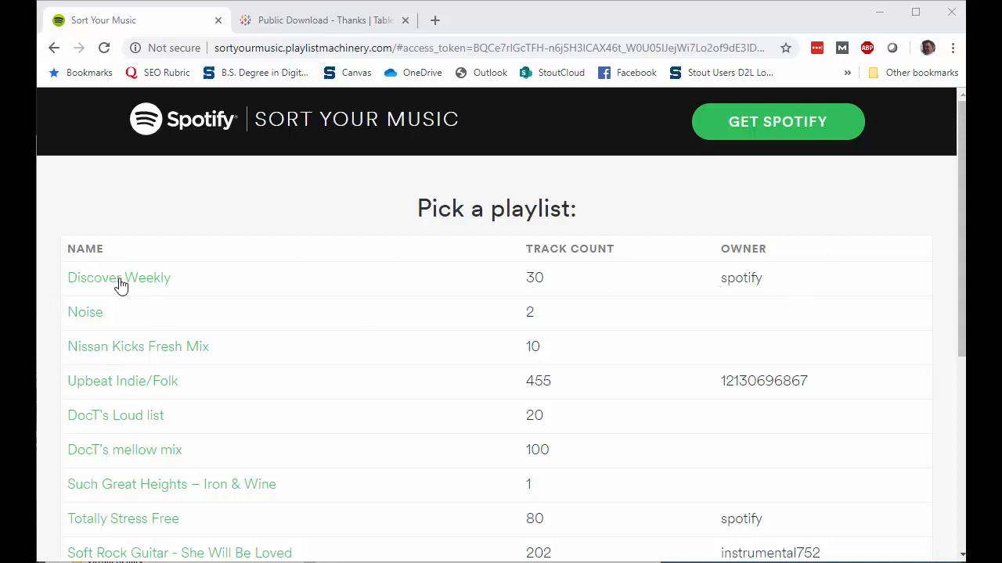
mouse_move(138, 285)
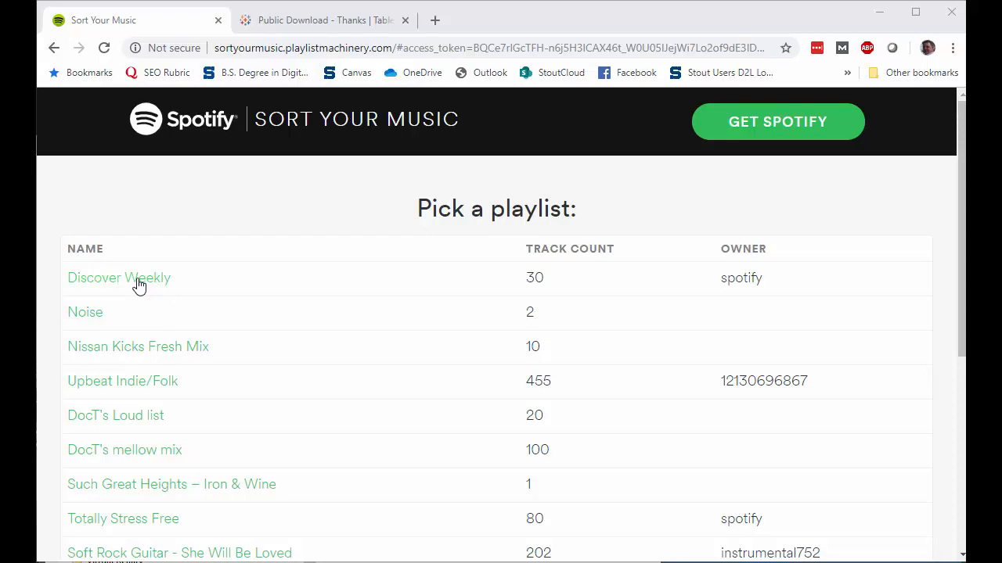
Open Discover Weekly, select its track table from header to last row, and copy it
left_click(118, 278)
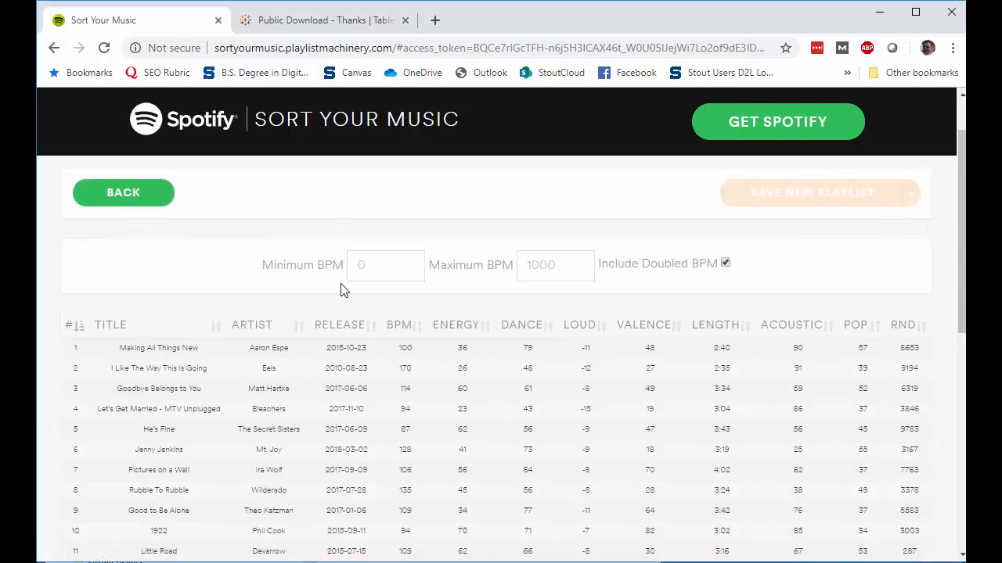
scroll("down", 3)
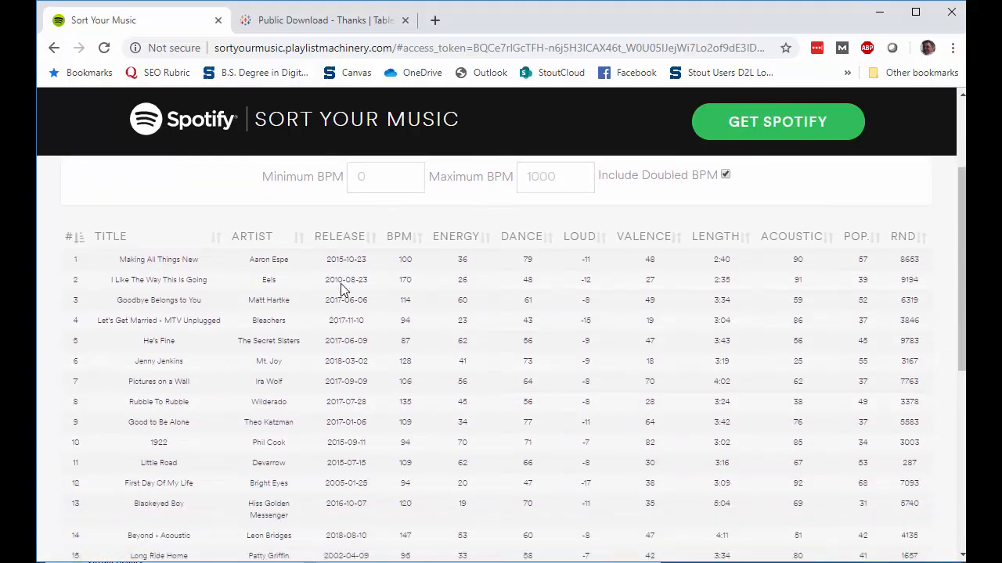
scroll("down", 3)
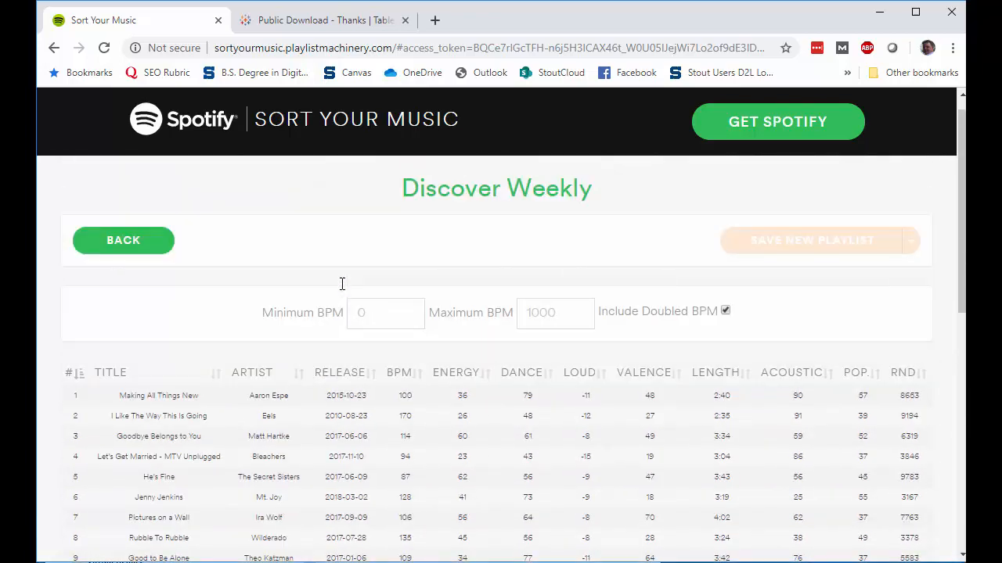
scroll("down", 3)
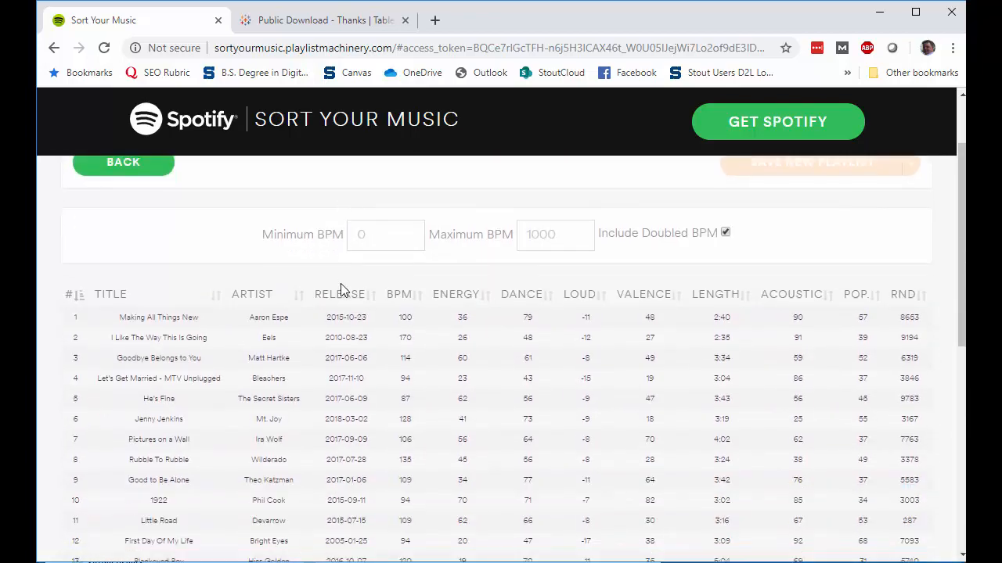
scroll("down", 3)
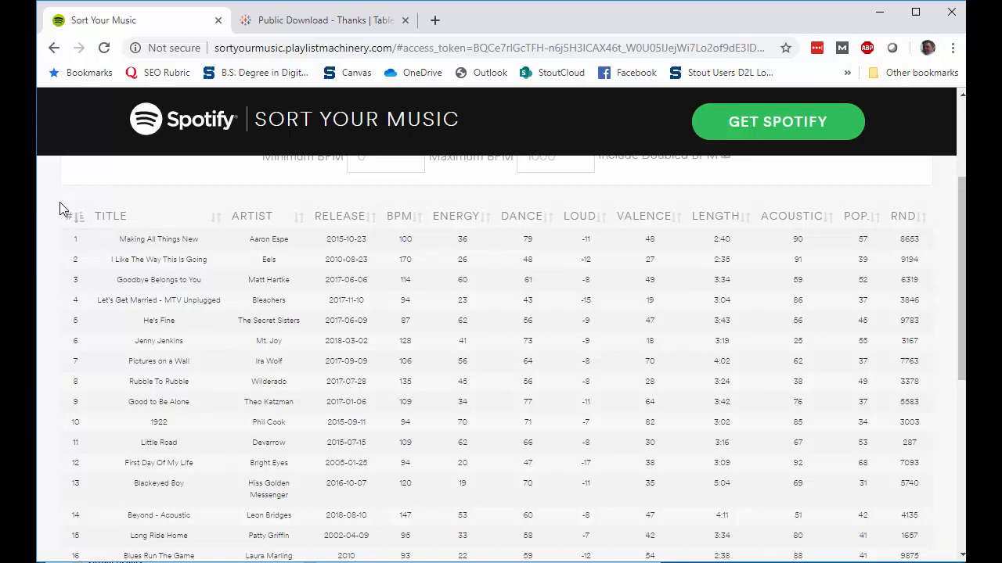
mouse_move(75, 218)
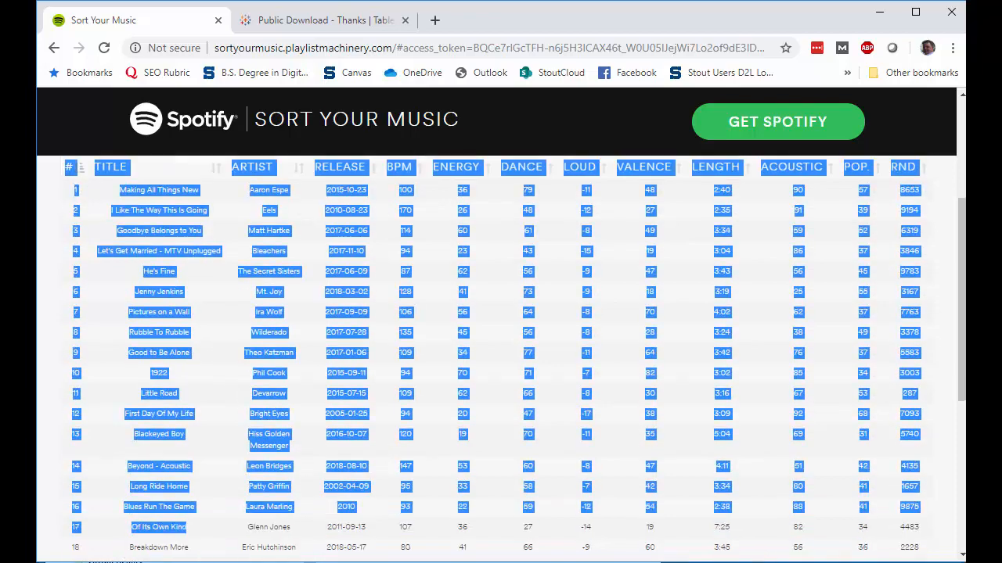
scroll("down", 3)
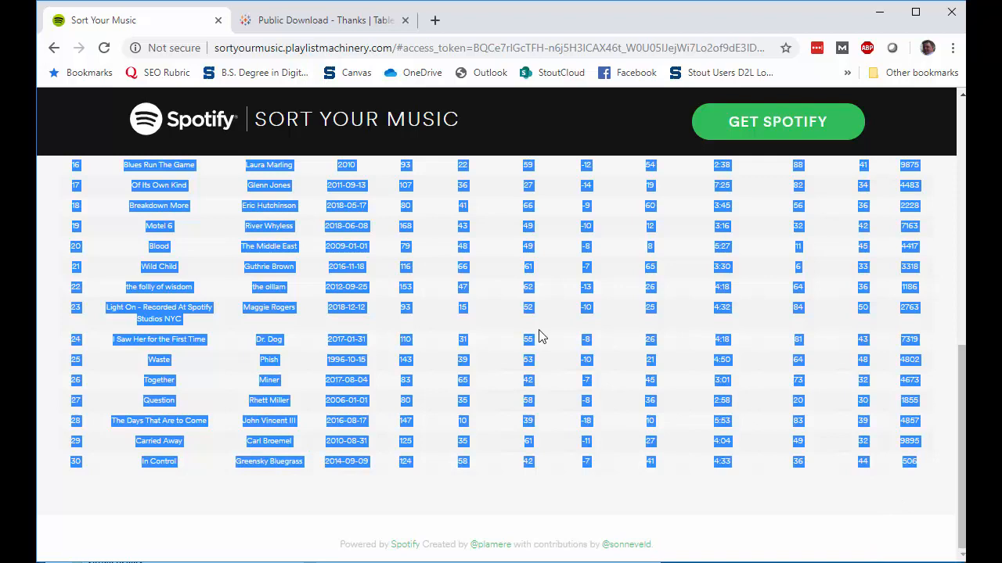
right_click(529, 338)
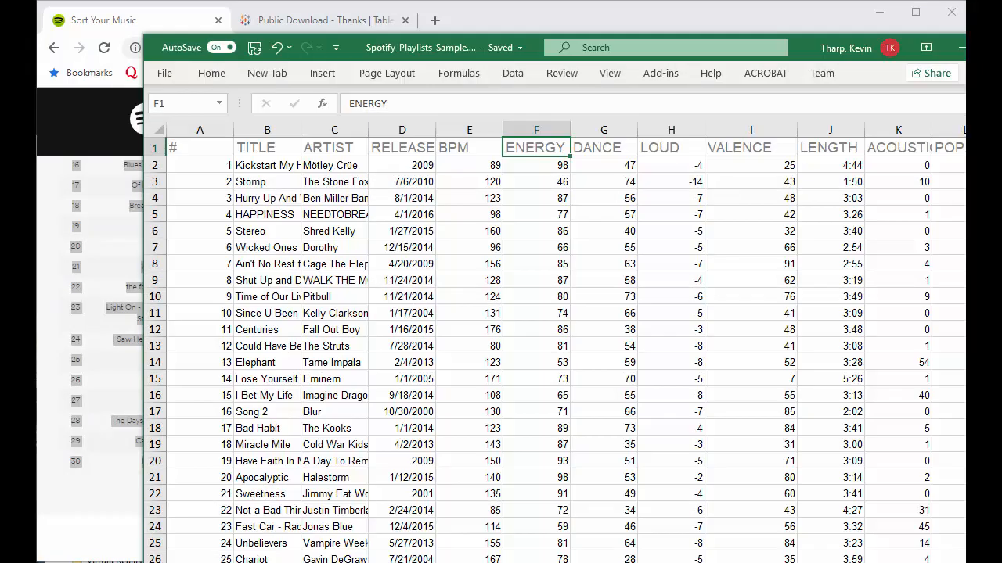
mouse_move(219, 144)
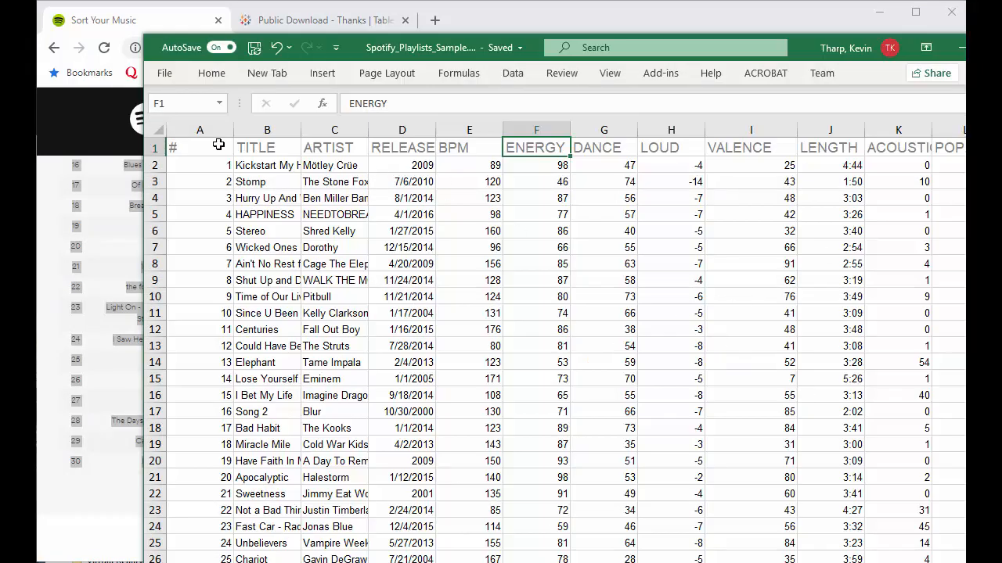
Create a new blank Excel workbook via File > New to receive the Discover Weekly data
left_click(164, 73)
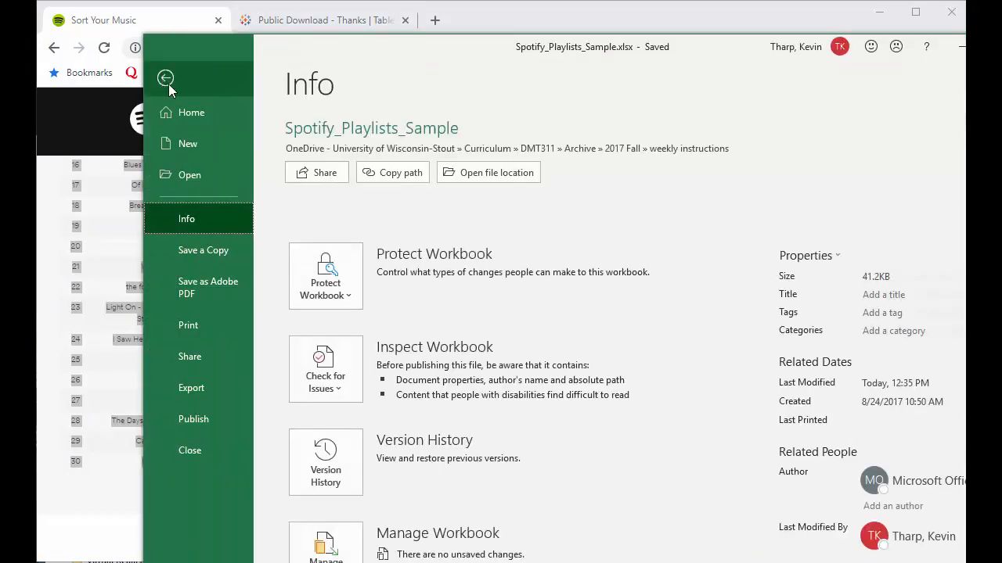
left_click(187, 144)
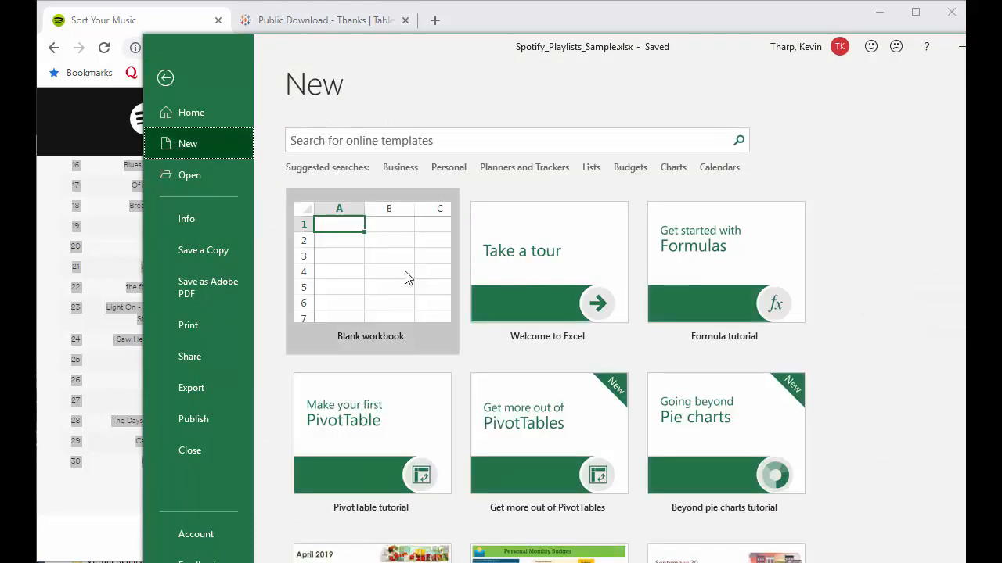
left_click(369, 274)
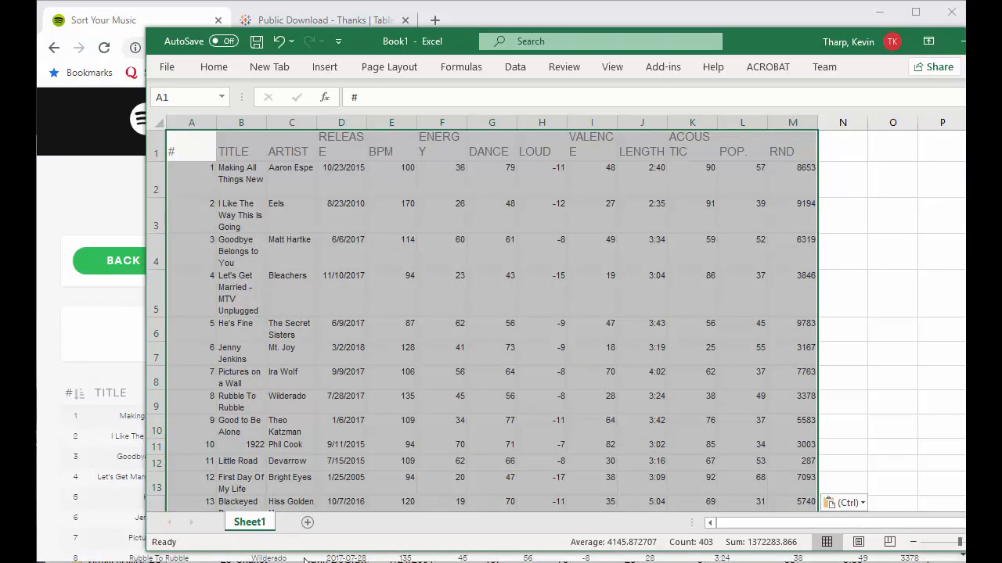
Rename the first sheet to 'Discover Weekly' from the sheet tab's context menu
right_click(250, 522)
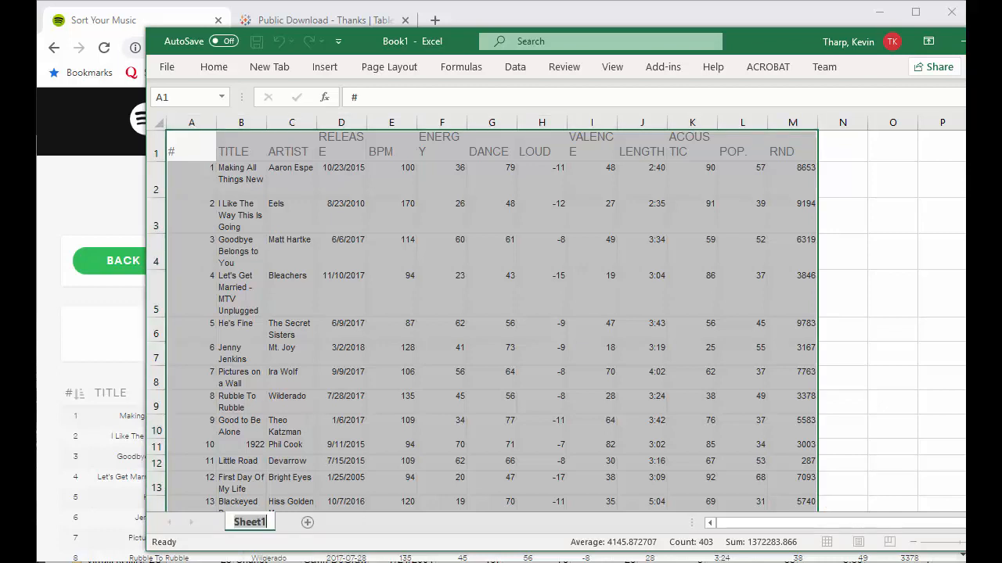
type("Discover Weekly")
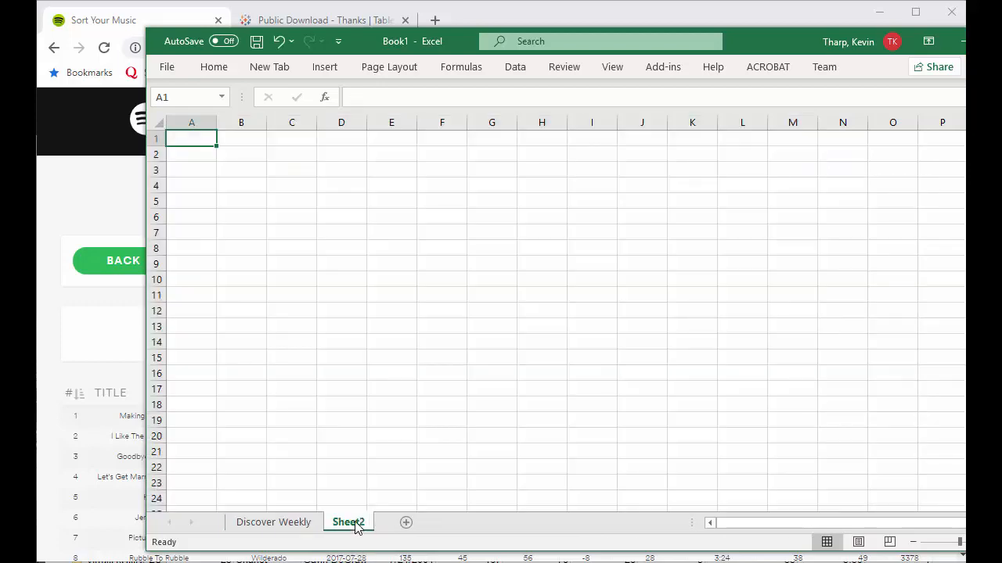
mouse_move(84, 180)
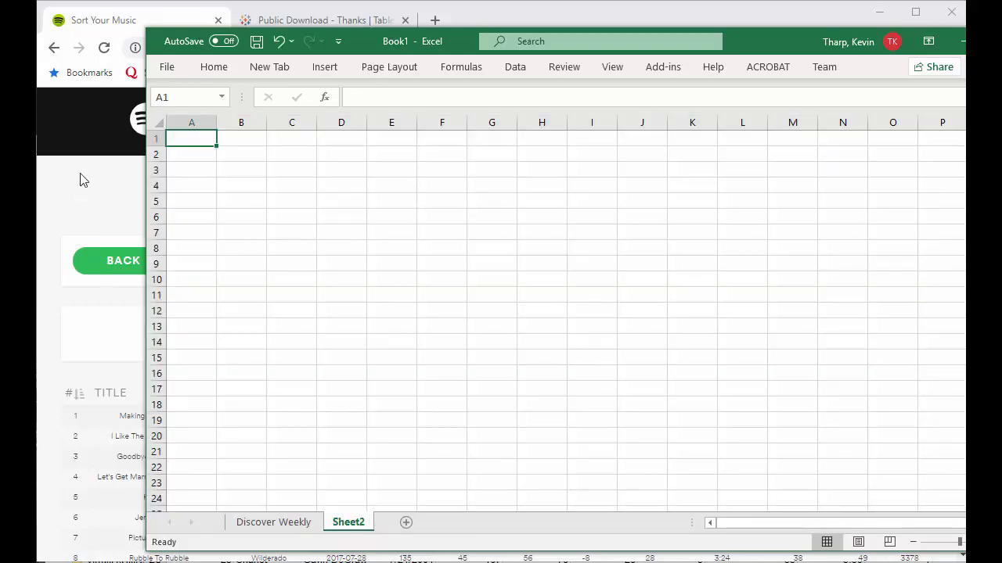
Return to the playlist list, open DocT's mellow mix and select its track table down to track 100
left_click(138, 19)
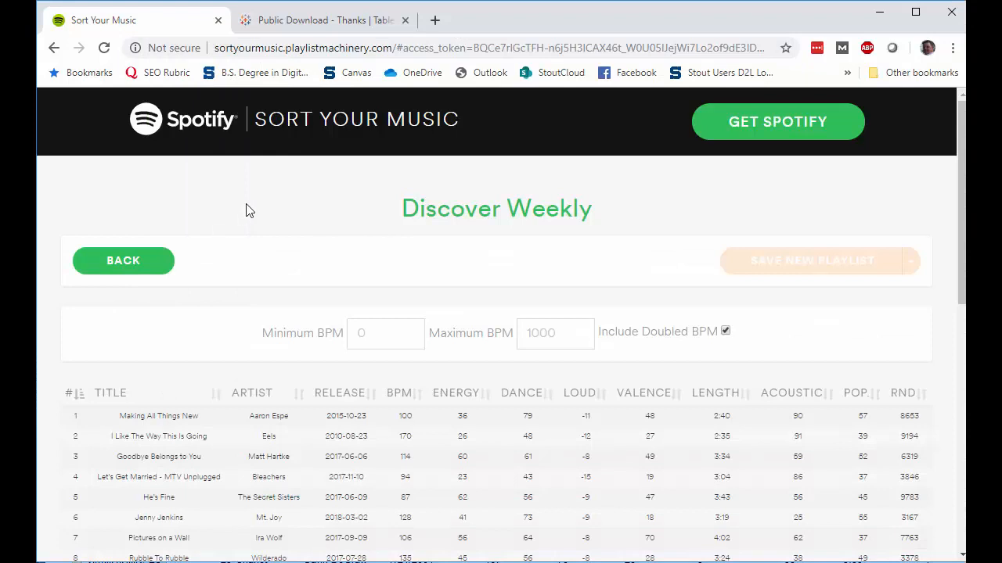
left_click(122, 260)
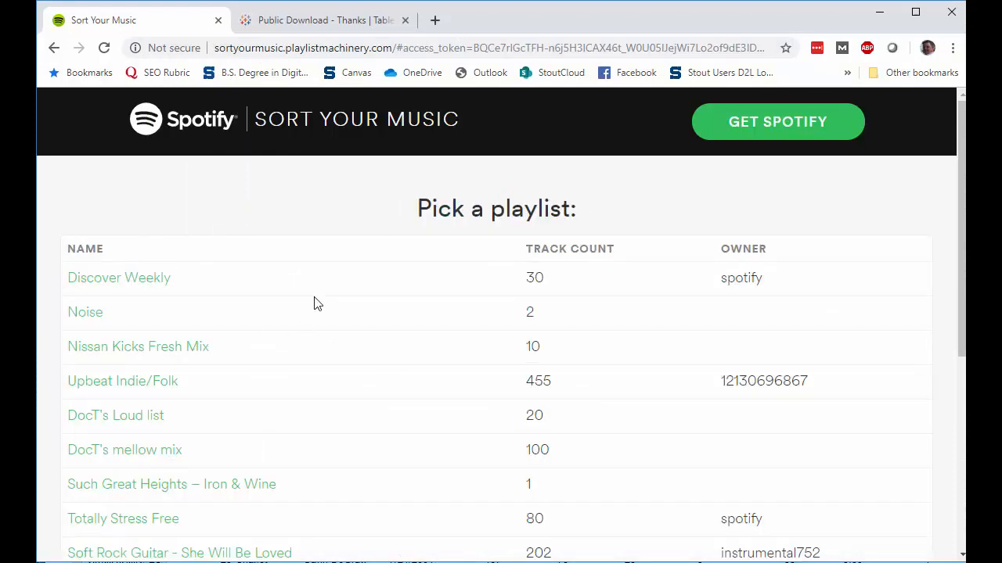
scroll("down", 3)
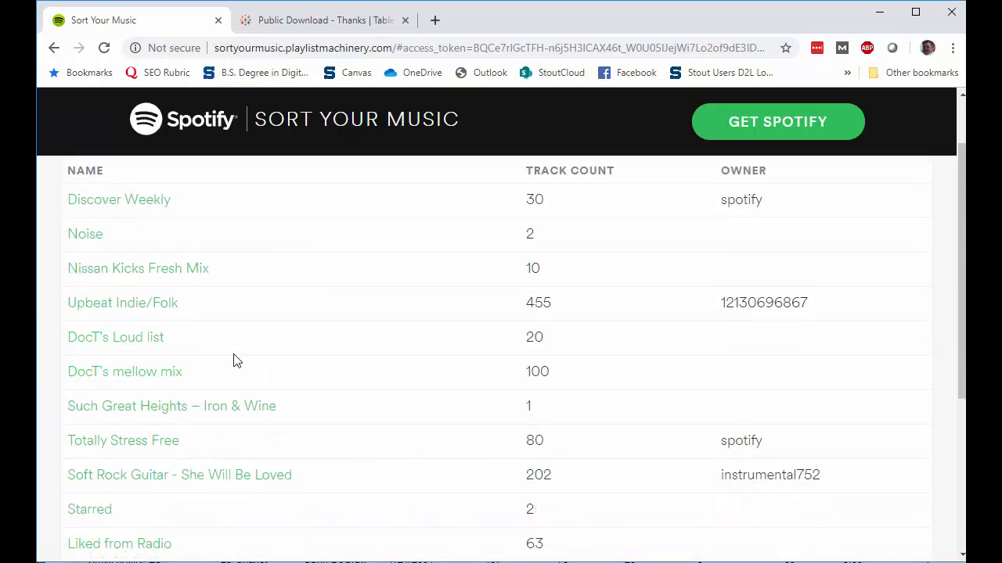
mouse_move(105, 377)
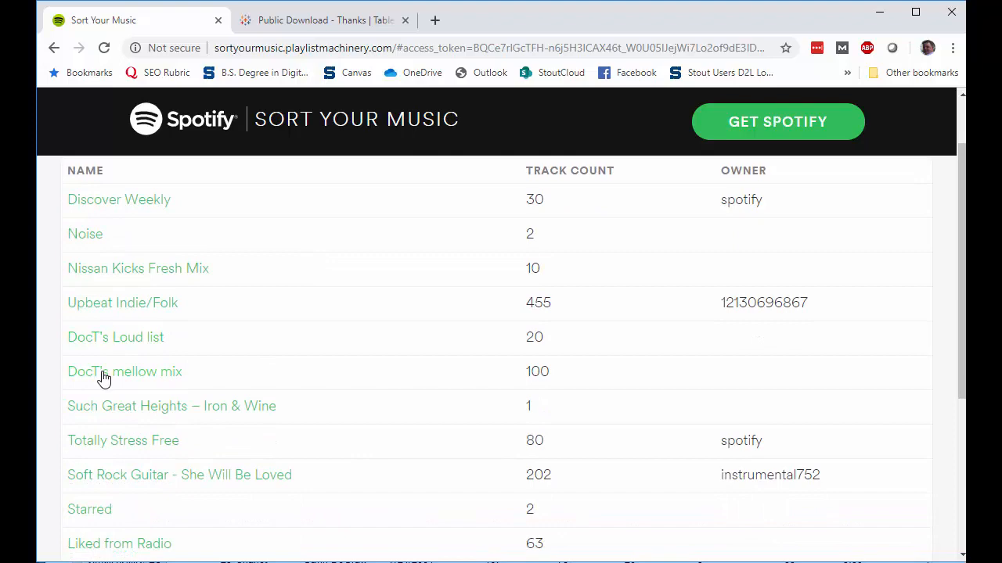
left_click(125, 371)
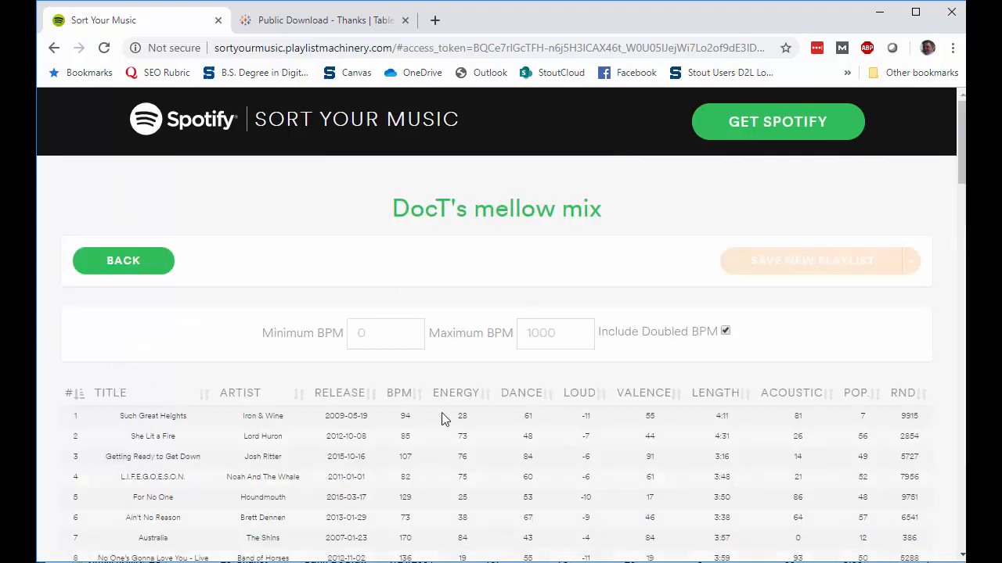
scroll("down", 3)
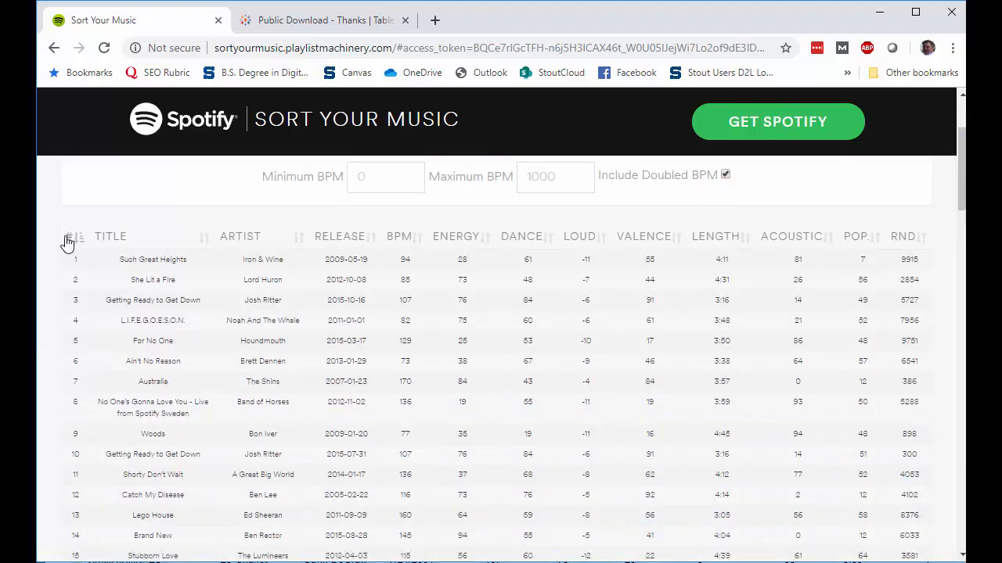
mouse_move(149, 245)
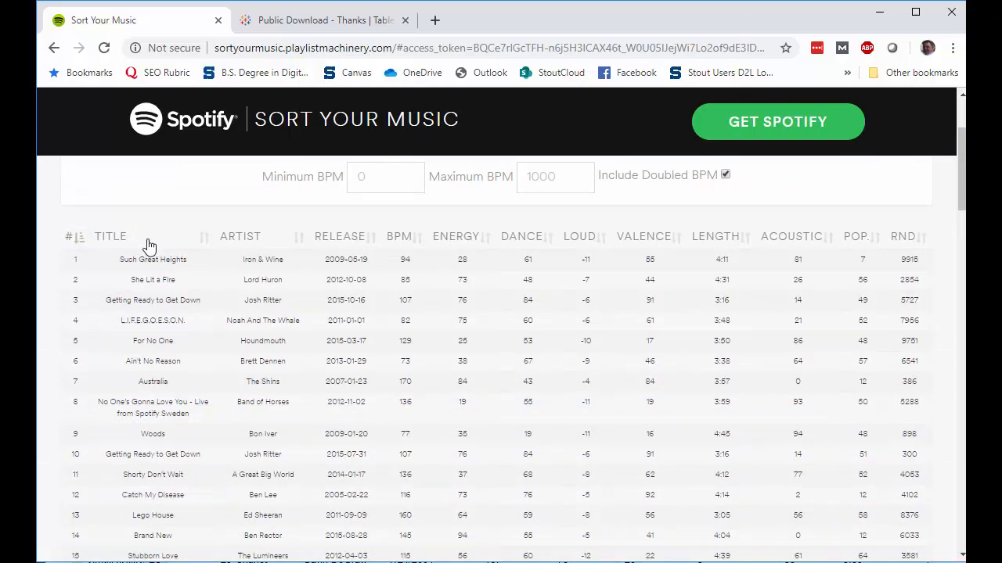
scroll("down", 3)
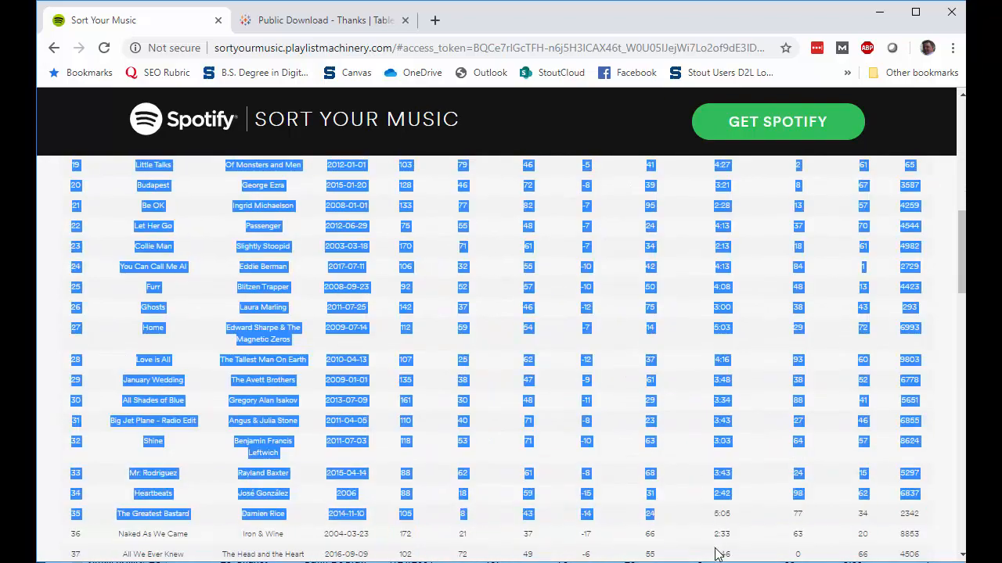
scroll("down", 3)
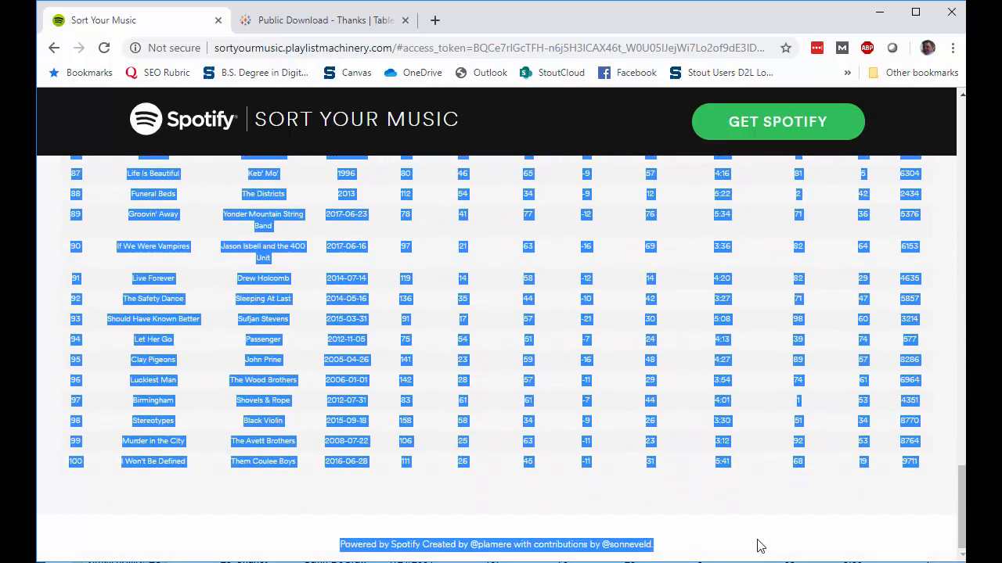
mouse_move(929, 466)
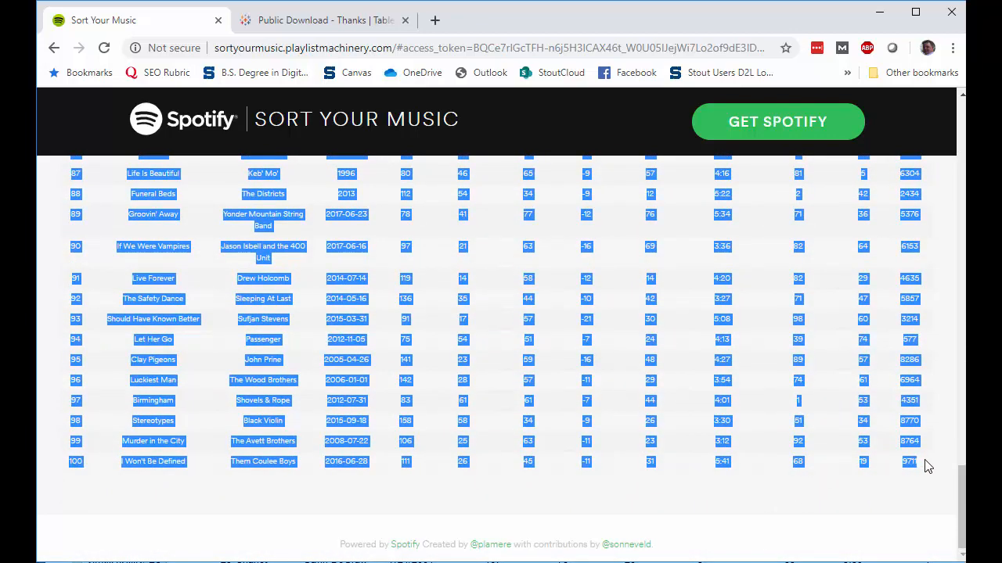
mouse_move(555, 522)
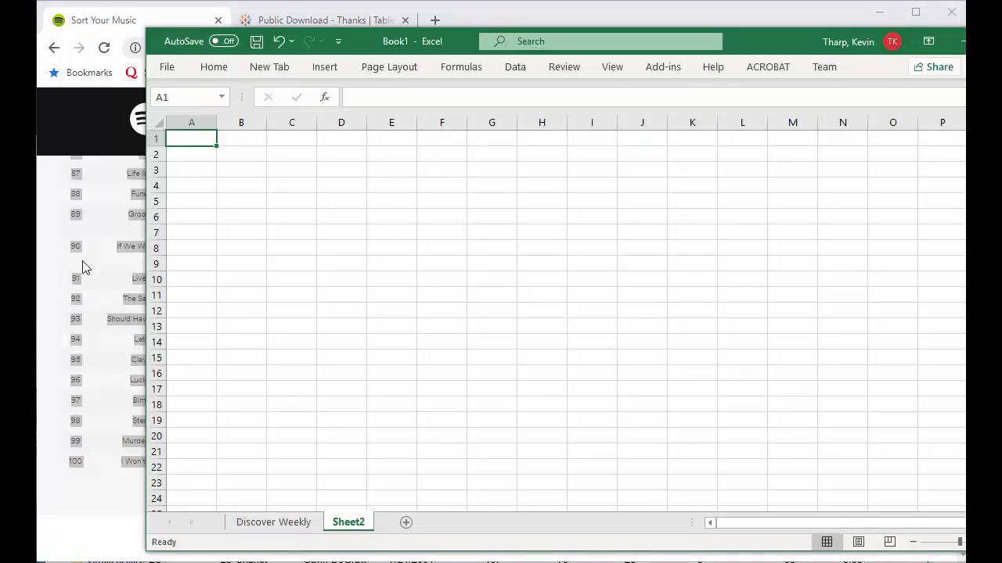
mouse_move(341, 407)
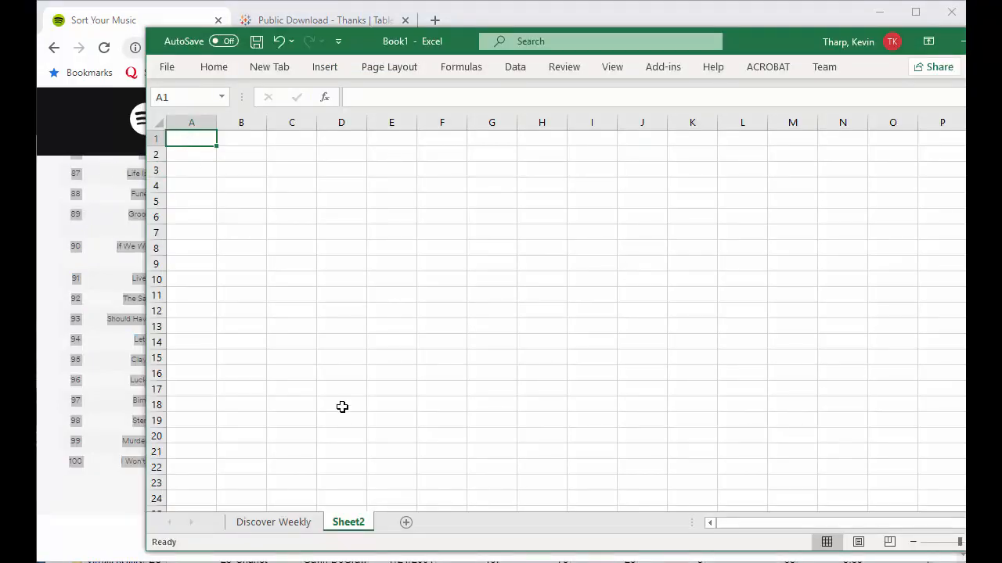
mouse_move(351, 540)
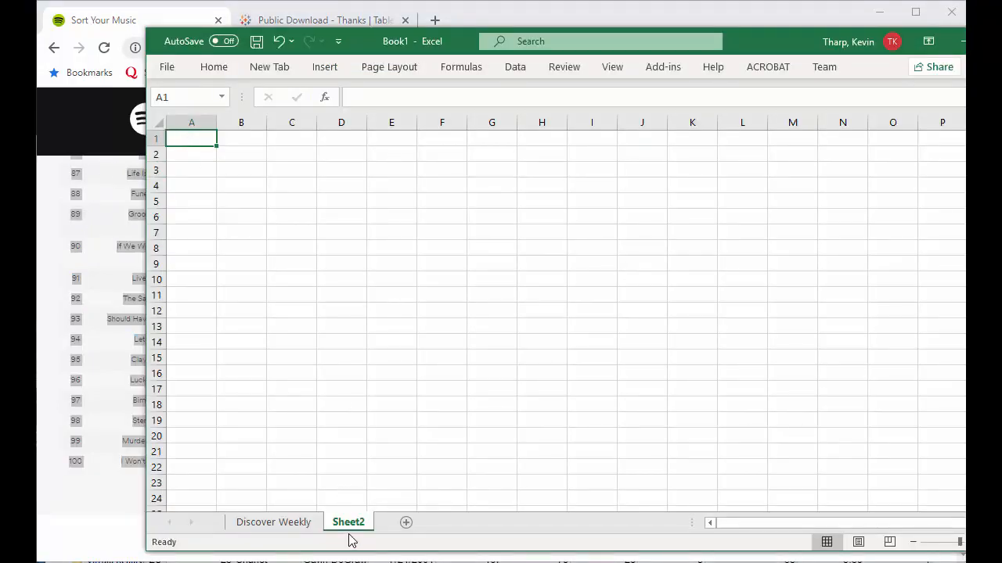
Paste the mellow-mix tracks into the second sheet and rename it 'Doc Ts Mellow Mix'
key("ctrl+v")
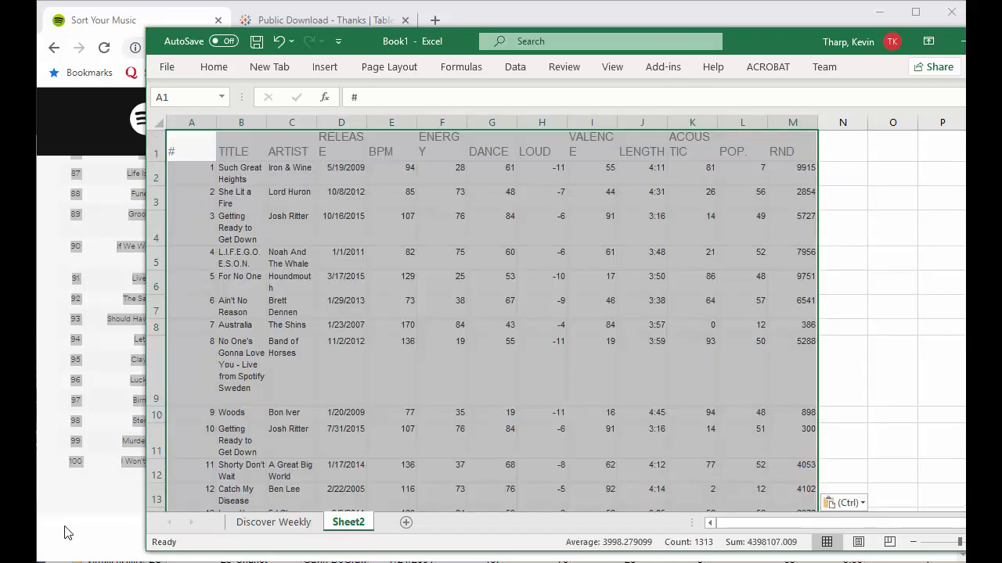
right_click(347, 522)
type("Doc T")
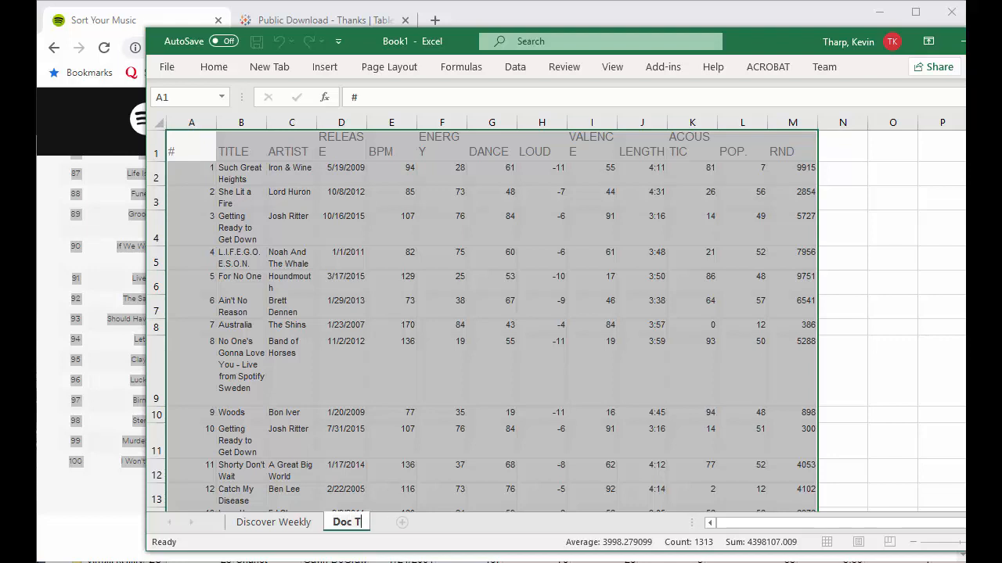
type("s Mellow")
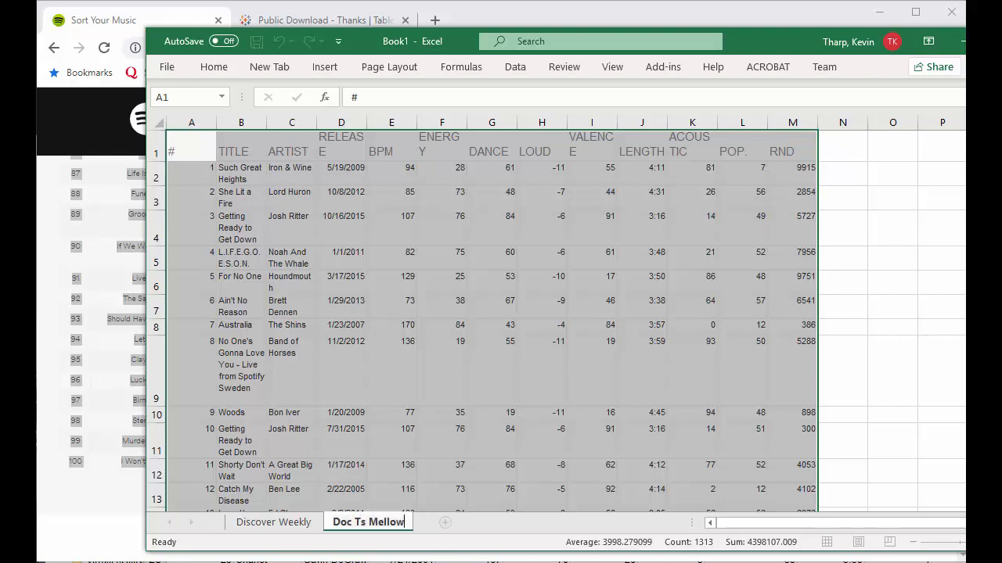
type("Mix")
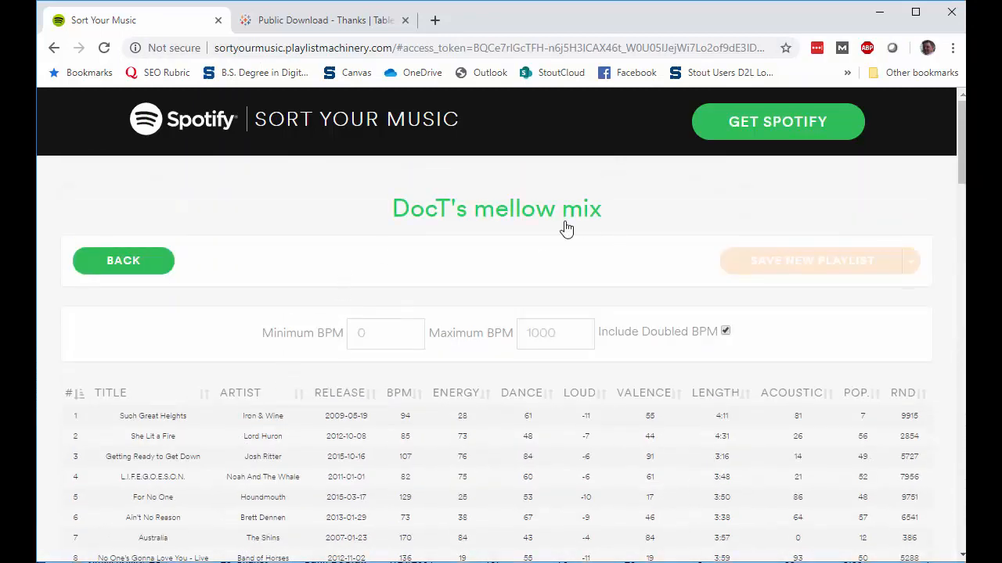
mouse_move(166, 184)
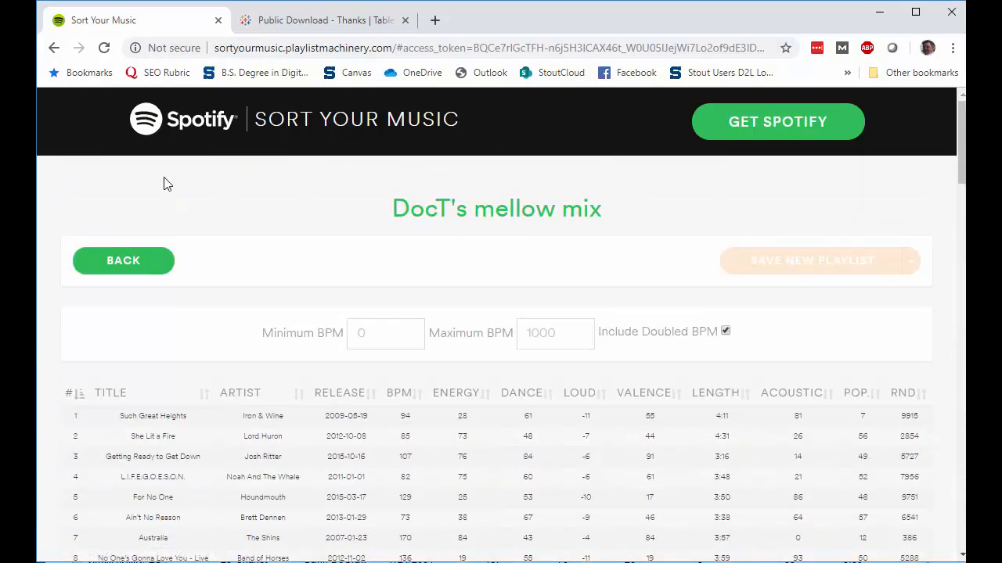
Return to the playlist list and go into the Hangover Friendly playlist
left_click(122, 260)
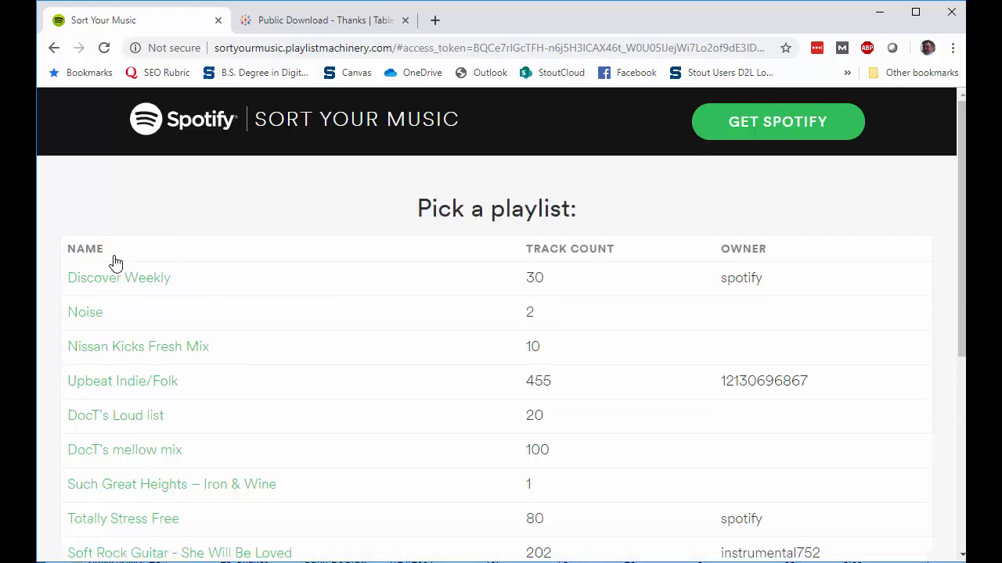
scroll("down", 3)
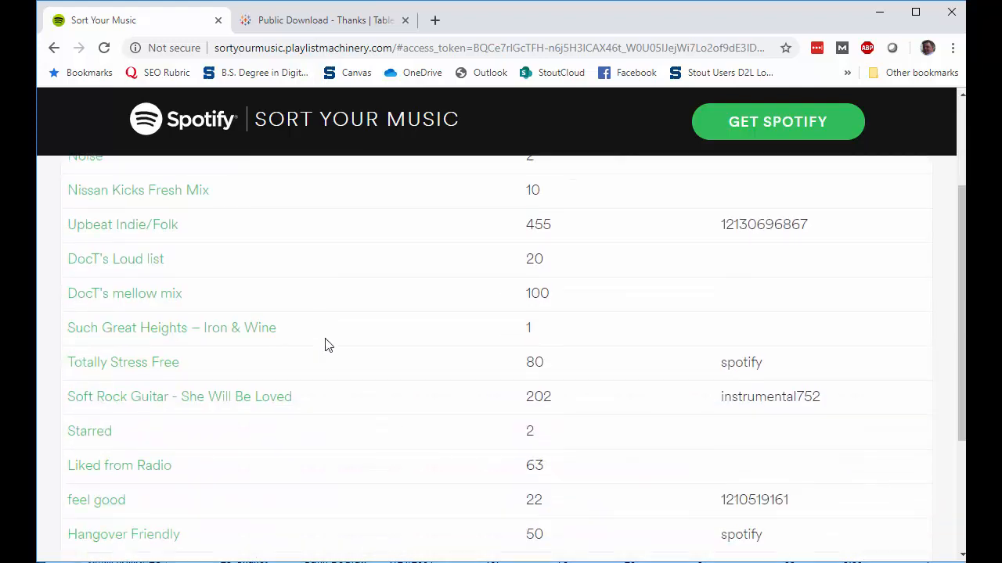
scroll("down", 3)
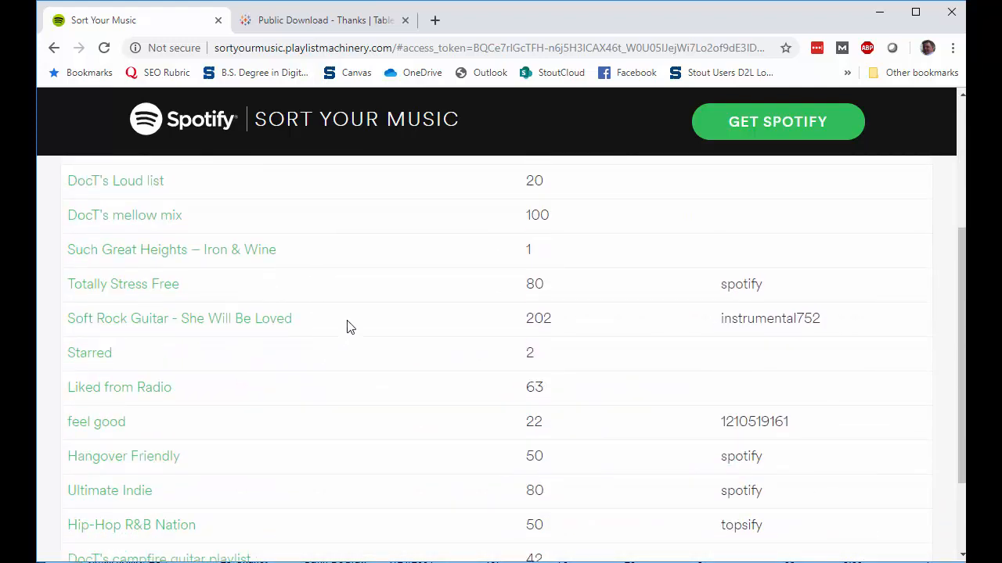
mouse_move(122, 457)
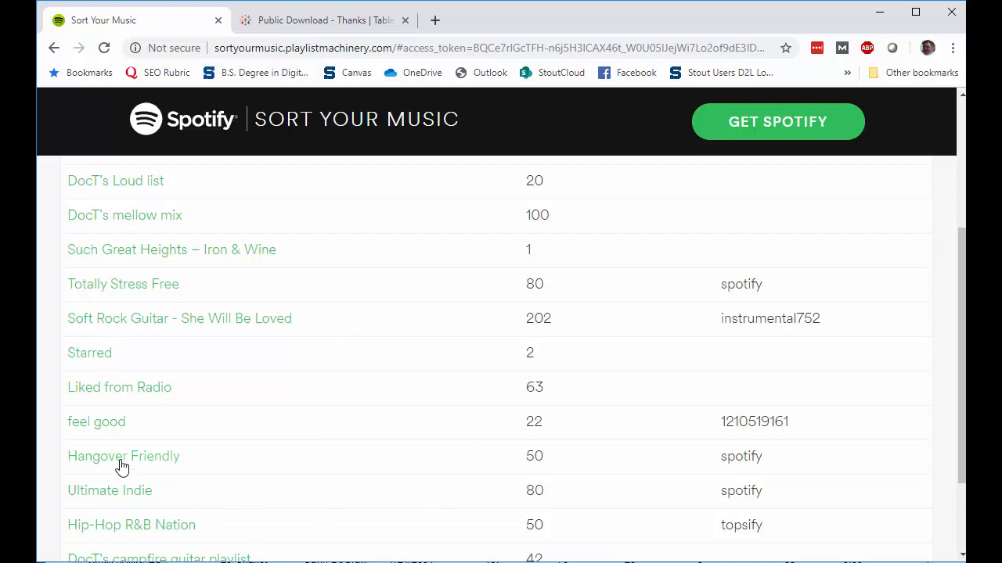
left_click(122, 457)
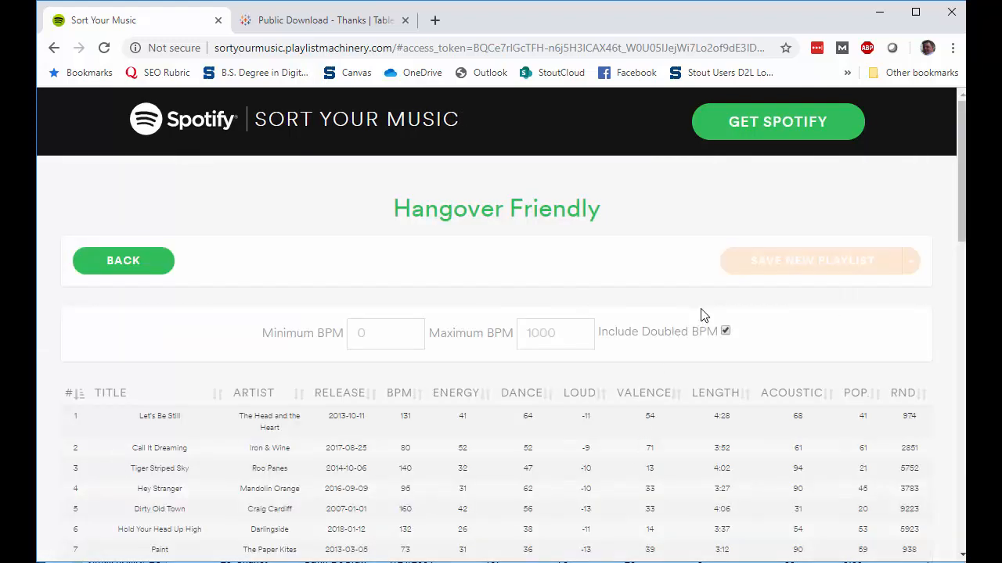
Scroll through the Hangover Friendly track table down to track 50 to select it all
scroll("down", 3)
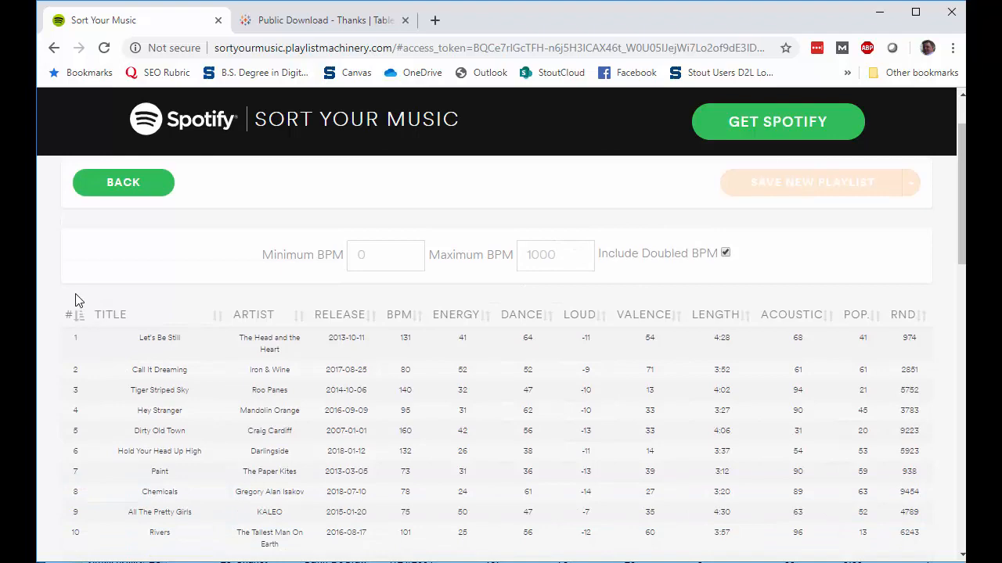
scroll("down", 3)
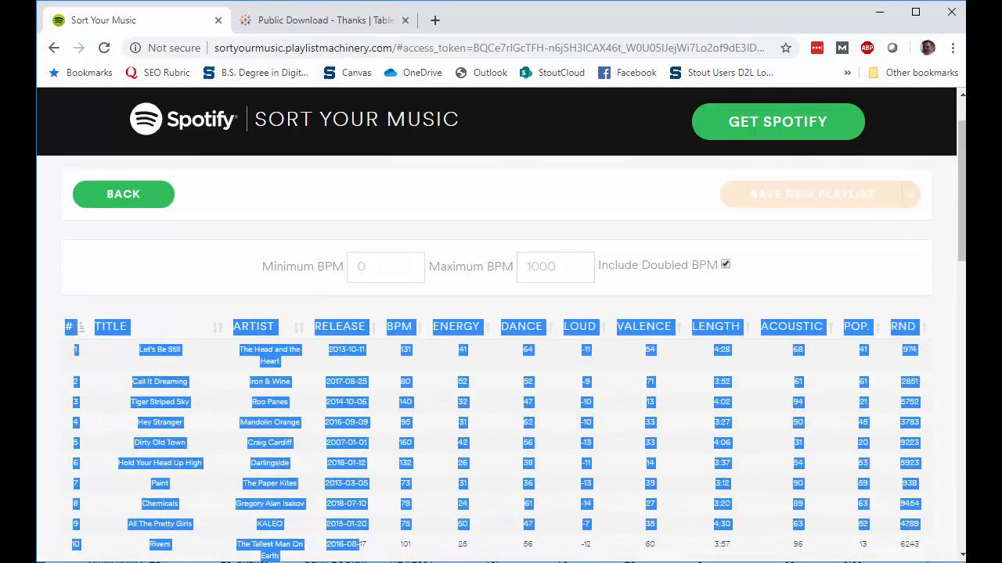
scroll("down", 3)
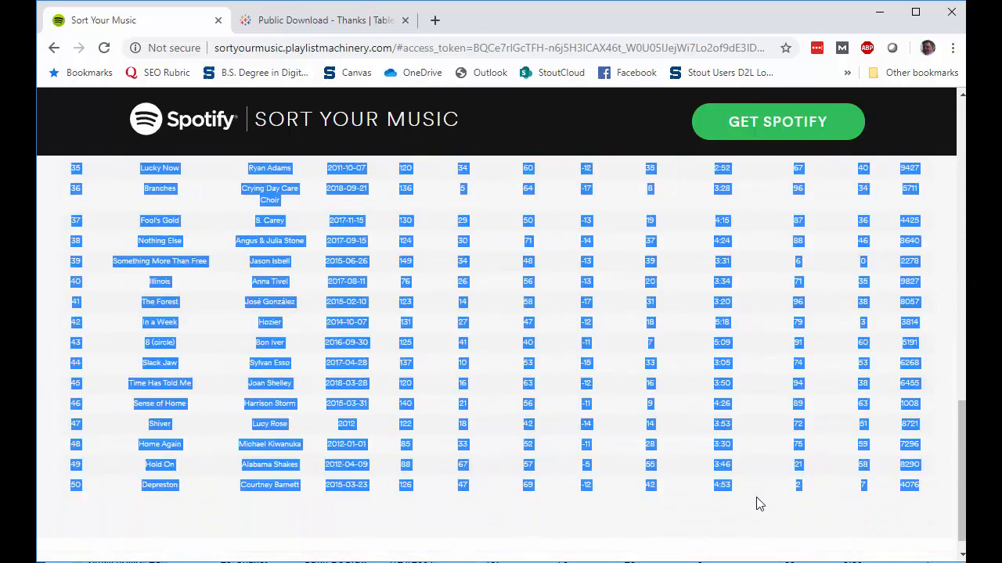
mouse_move(927, 495)
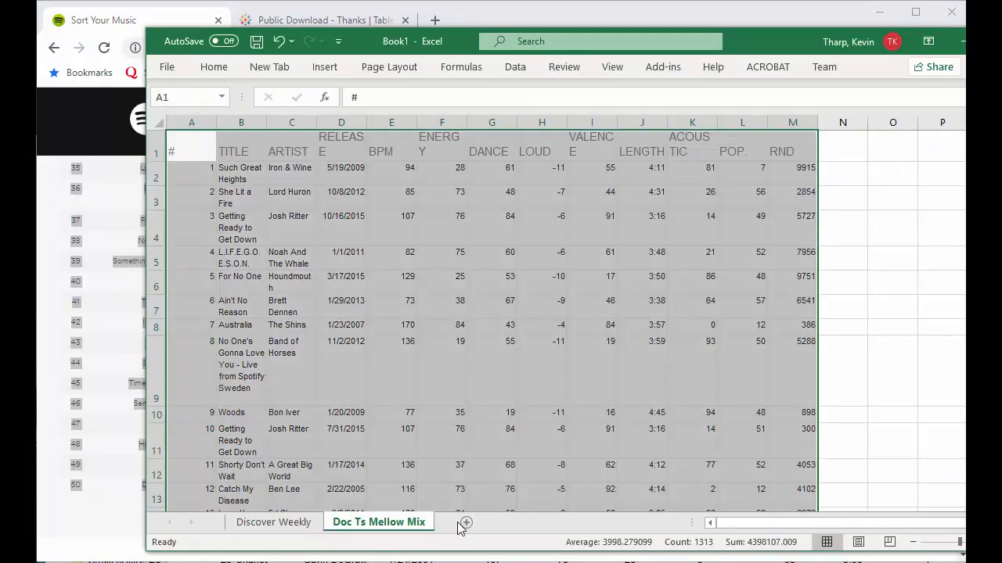
Add a new blank third sheet and paste the Hangover Friendly tracks into it
left_click(466, 523)
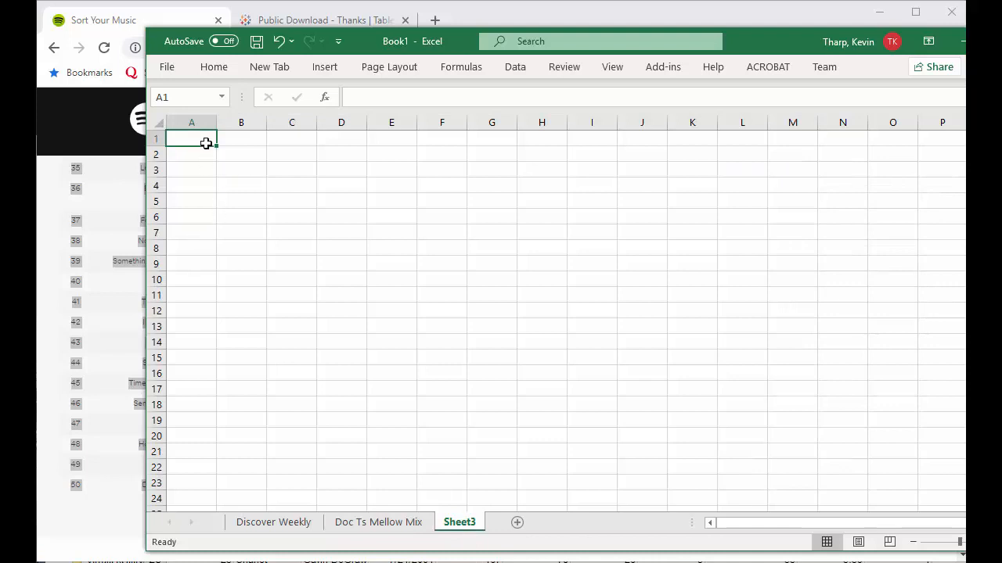
right_click(191, 141)
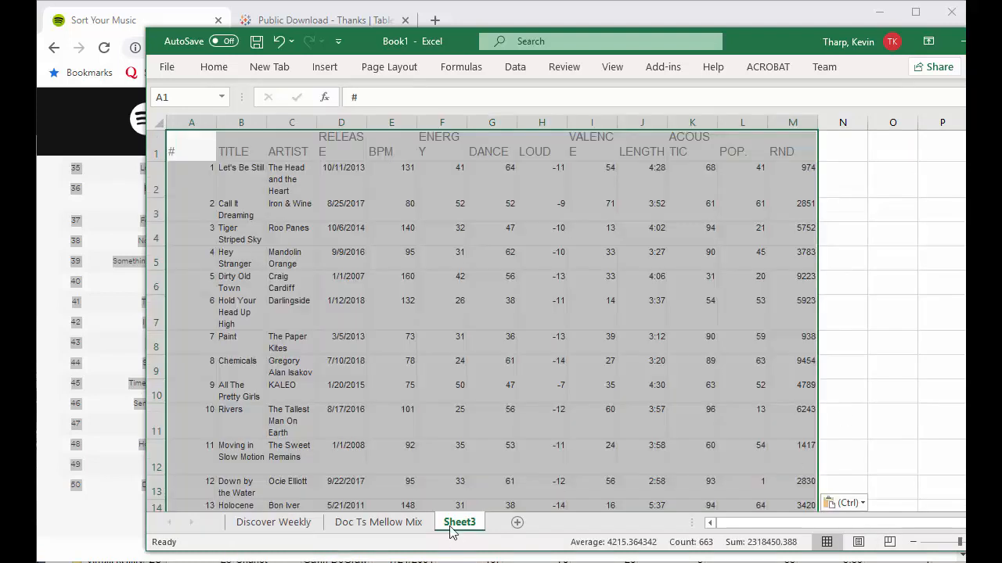
Rename the new third sheet to 'Hangover Friendly'
right_click(460, 523)
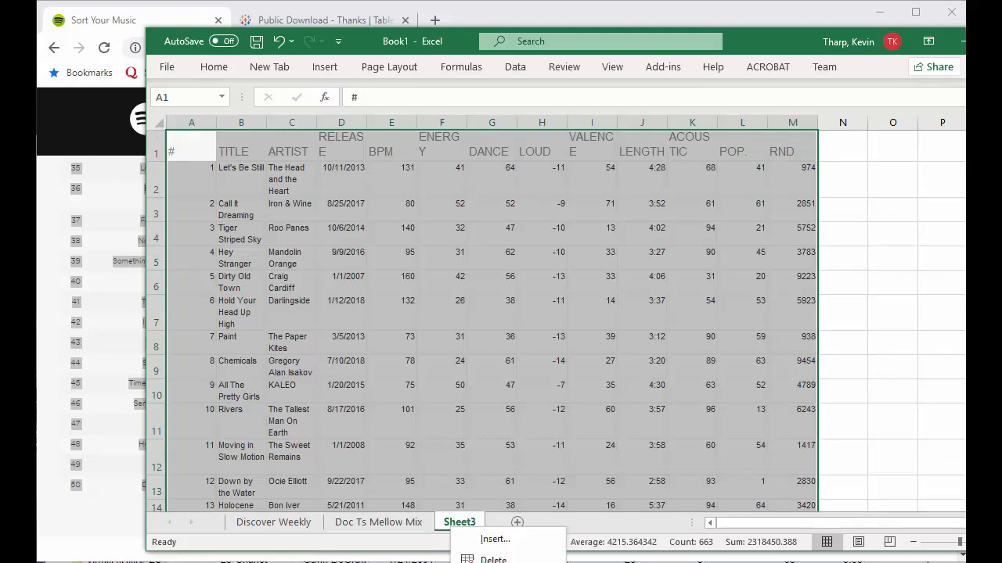
left_click(137, 18)
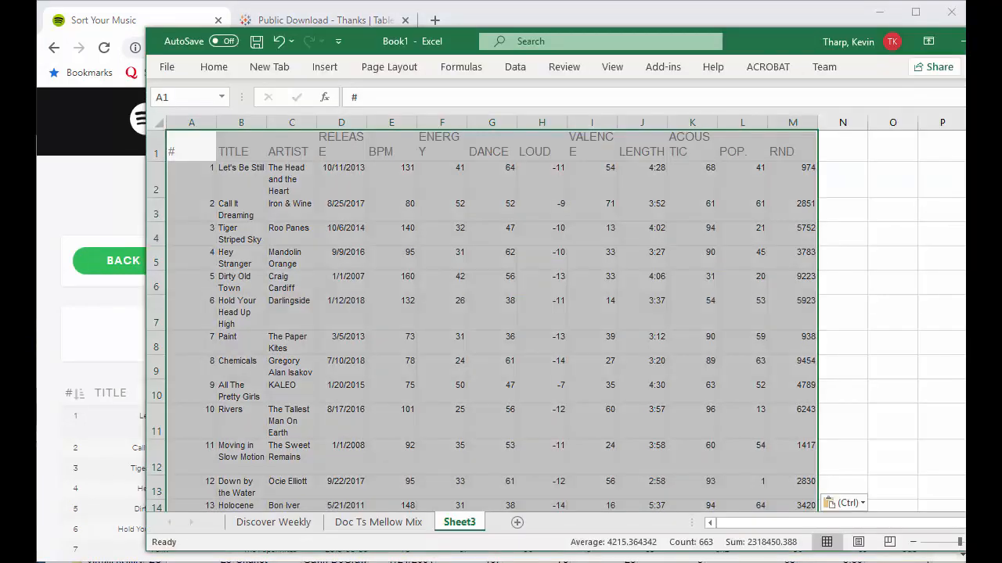
right_click(460, 523)
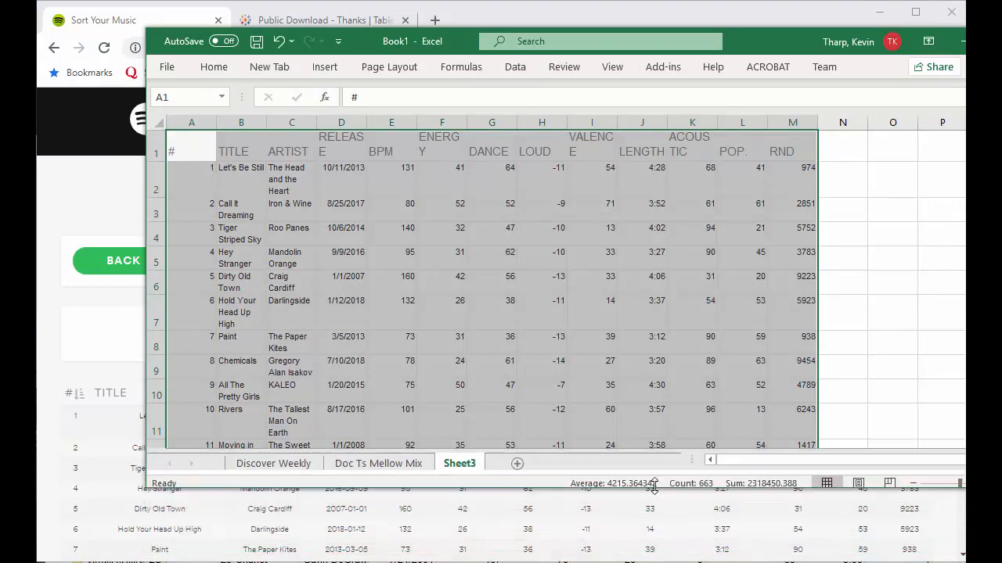
right_click(460, 463)
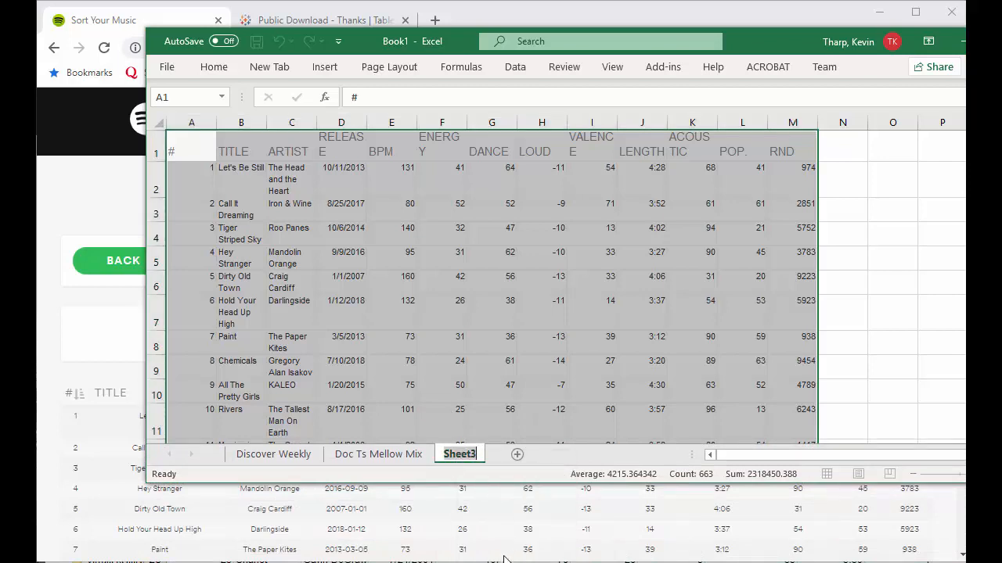
type("Hangover Fruiendly")
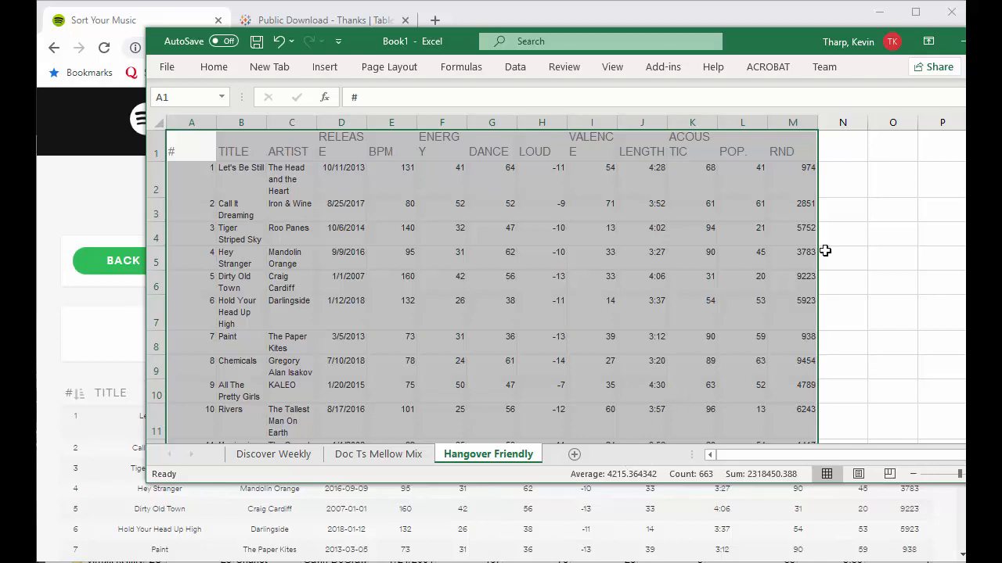
mouse_move(770, 144)
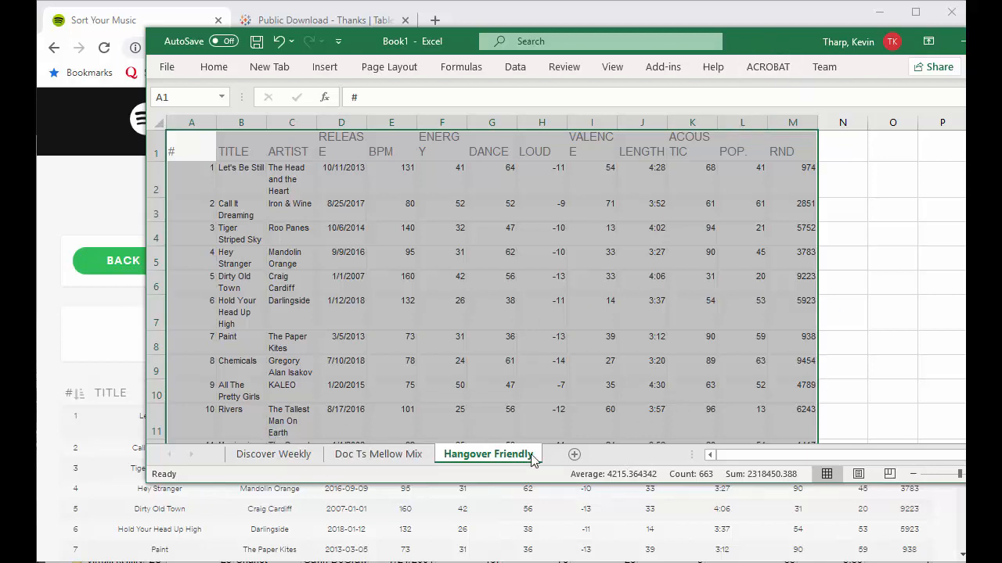
mouse_move(166, 66)
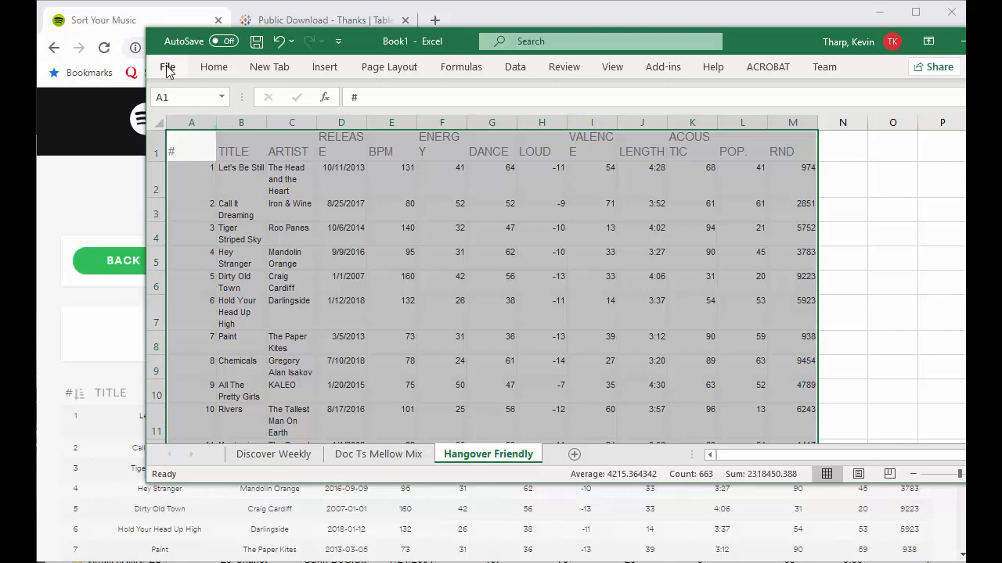
Go to File > Save As to show the workbook's save locations
left_click(167, 66)
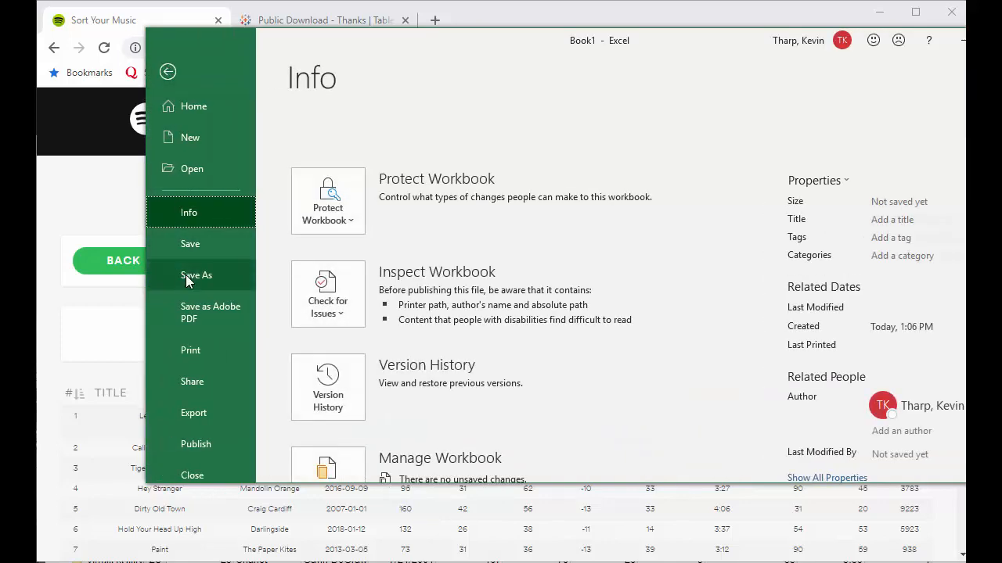
left_click(198, 275)
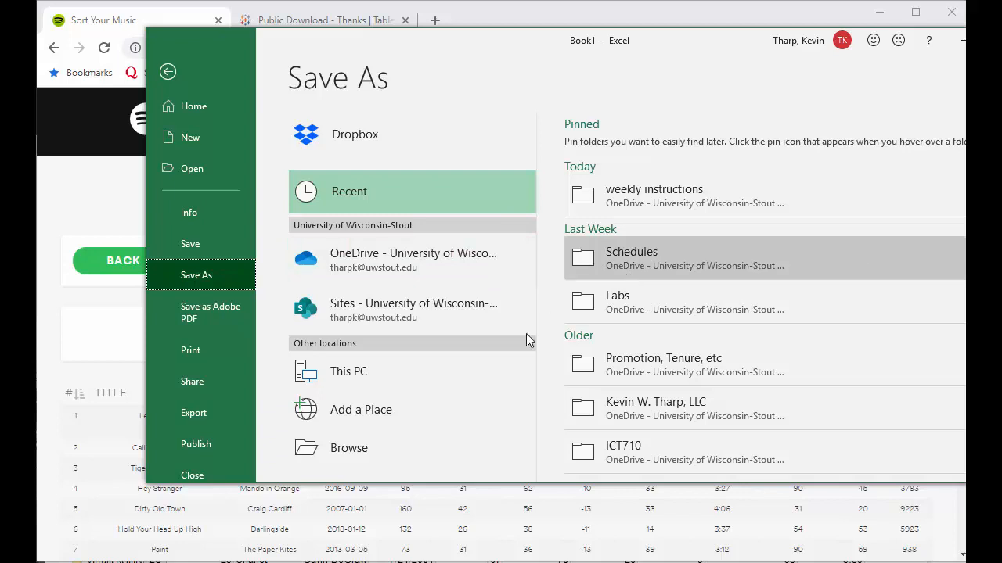
mouse_move(336, 191)
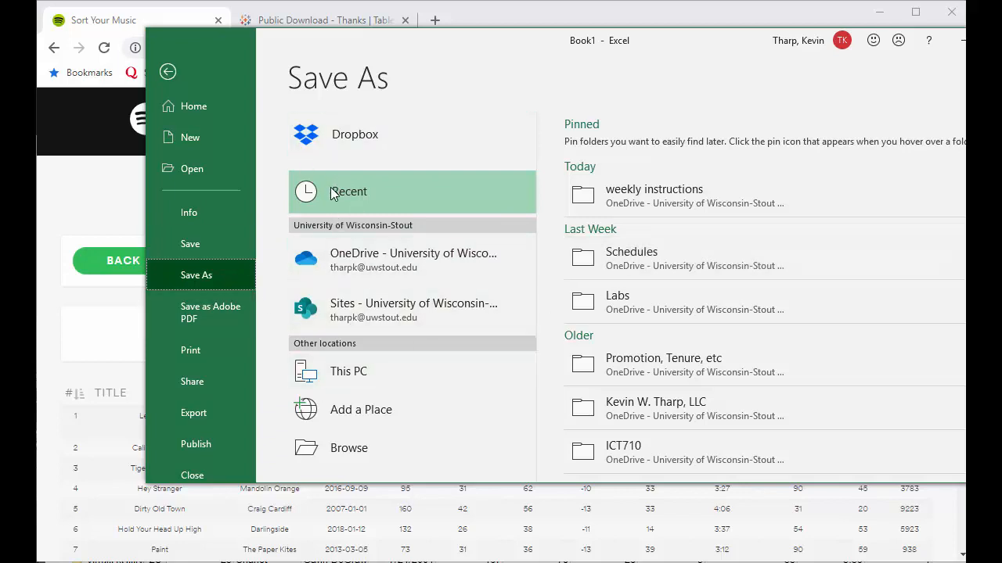